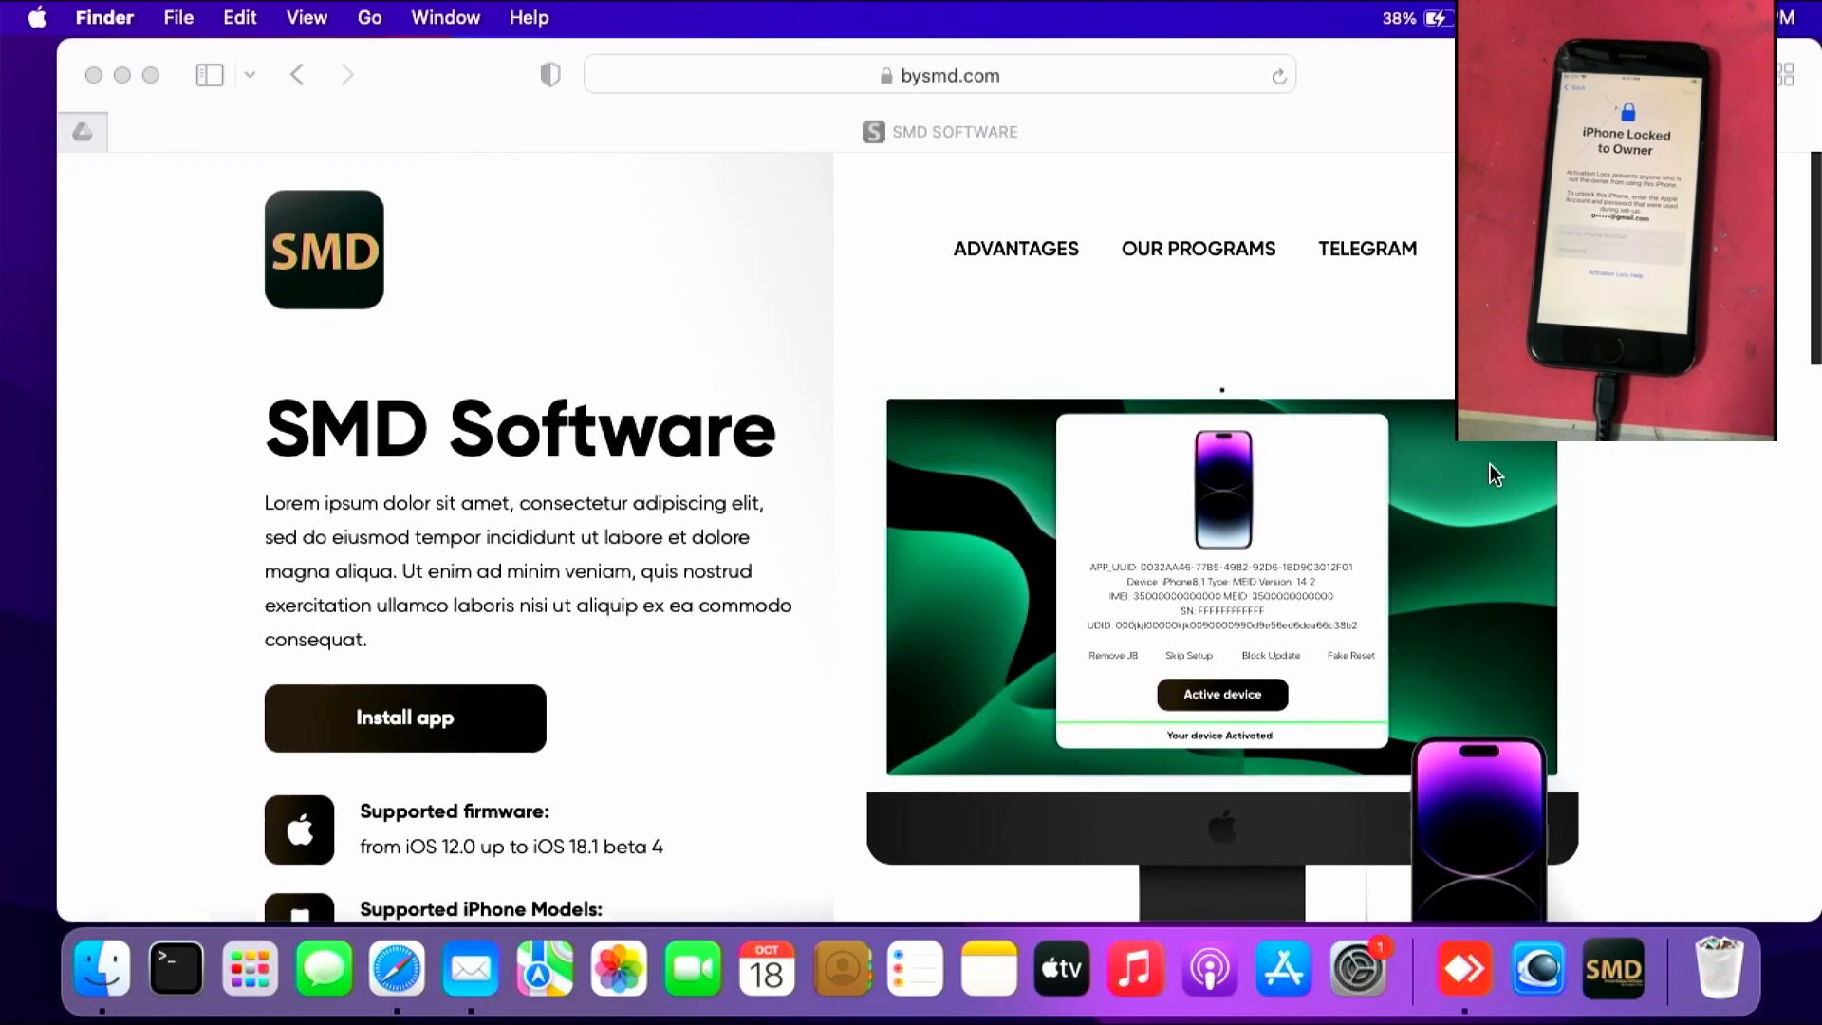
# Bring the PRO, UNIVERSAL and Ramdisk tool sections with Download Software buttons into view.
pyautogui.scroll(-3)
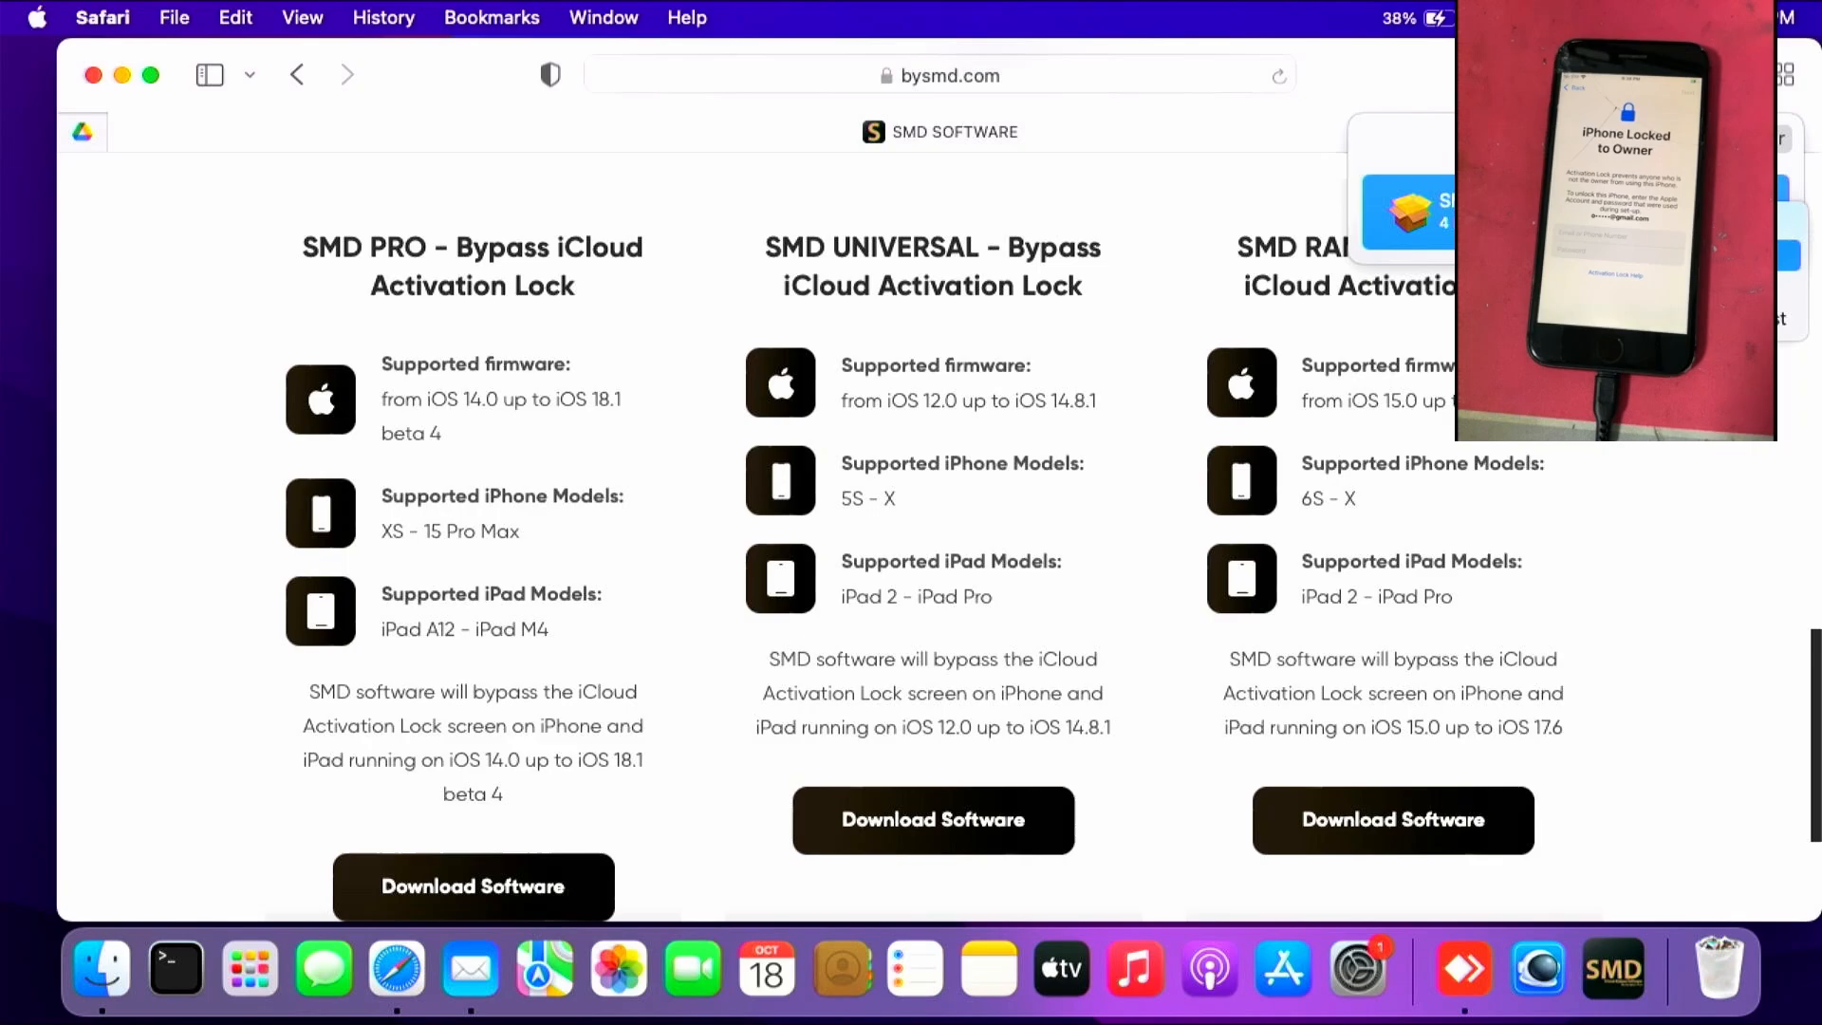
# Reveal SMDRamdiskActivator.pkg in Finder and run xattr -cr on it from Terminal.
pyautogui.click(101, 968)
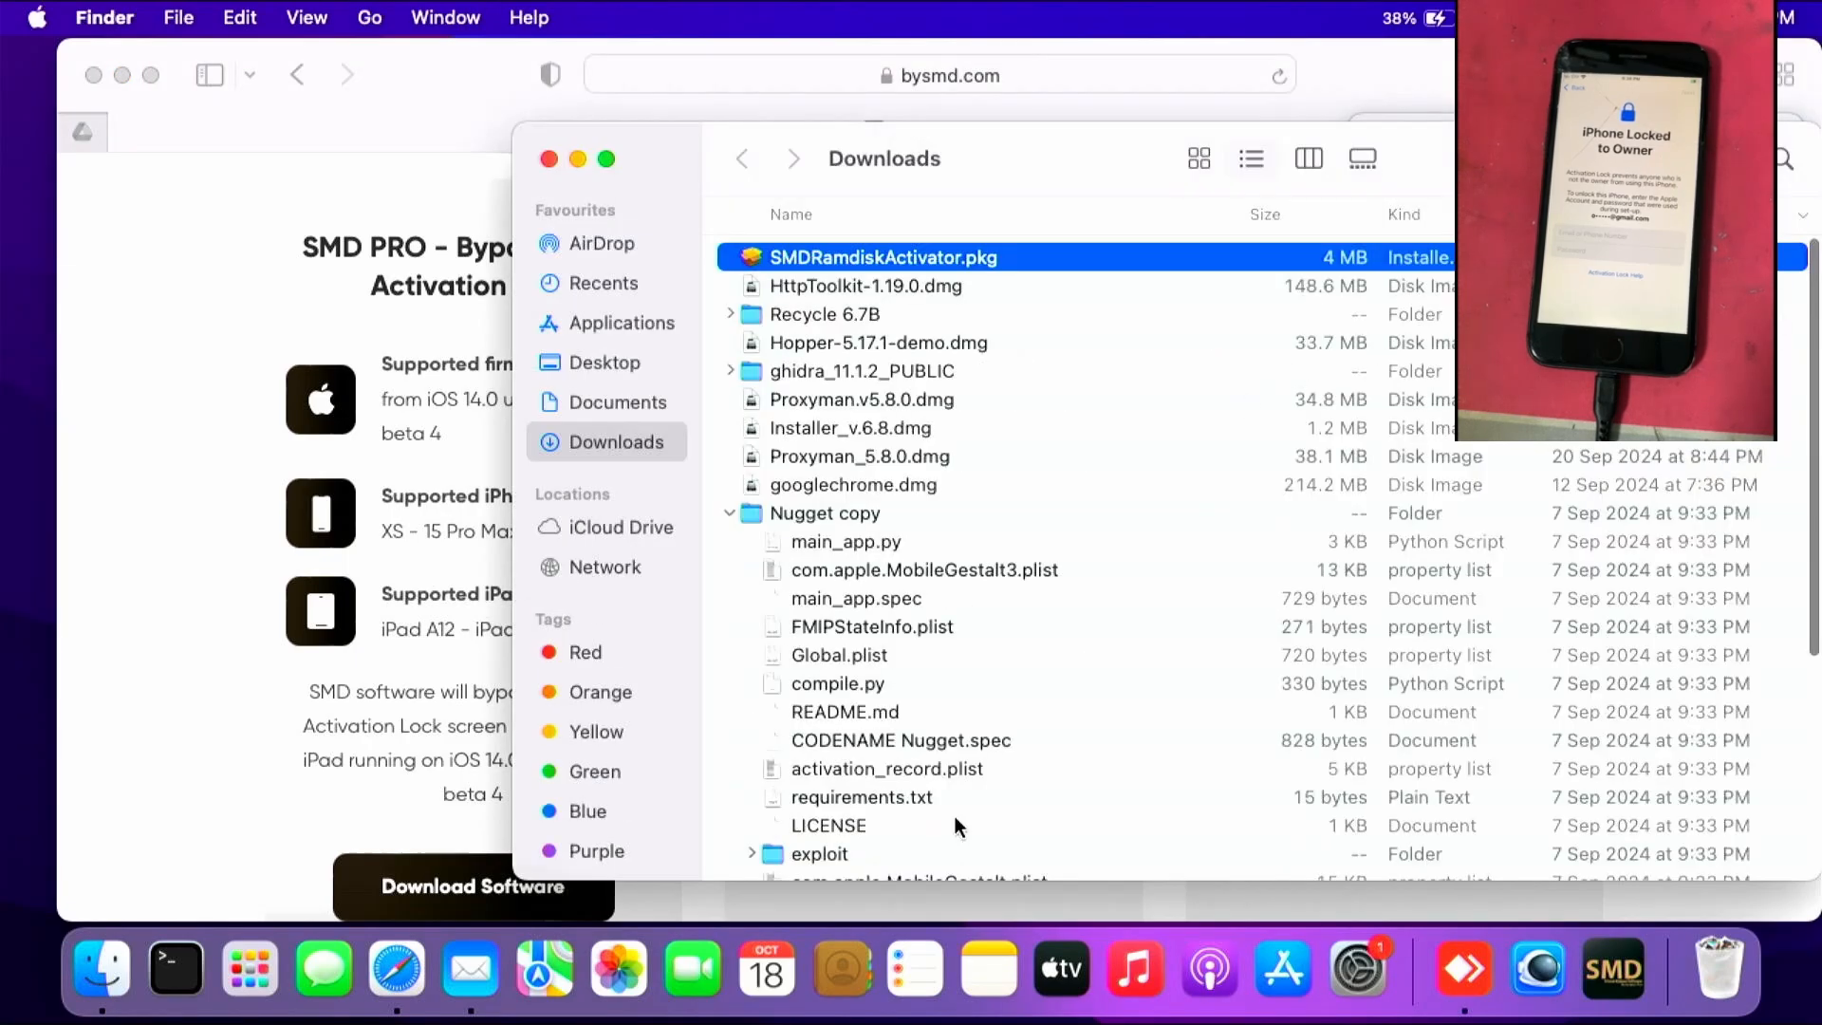
pyautogui.click(173, 966)
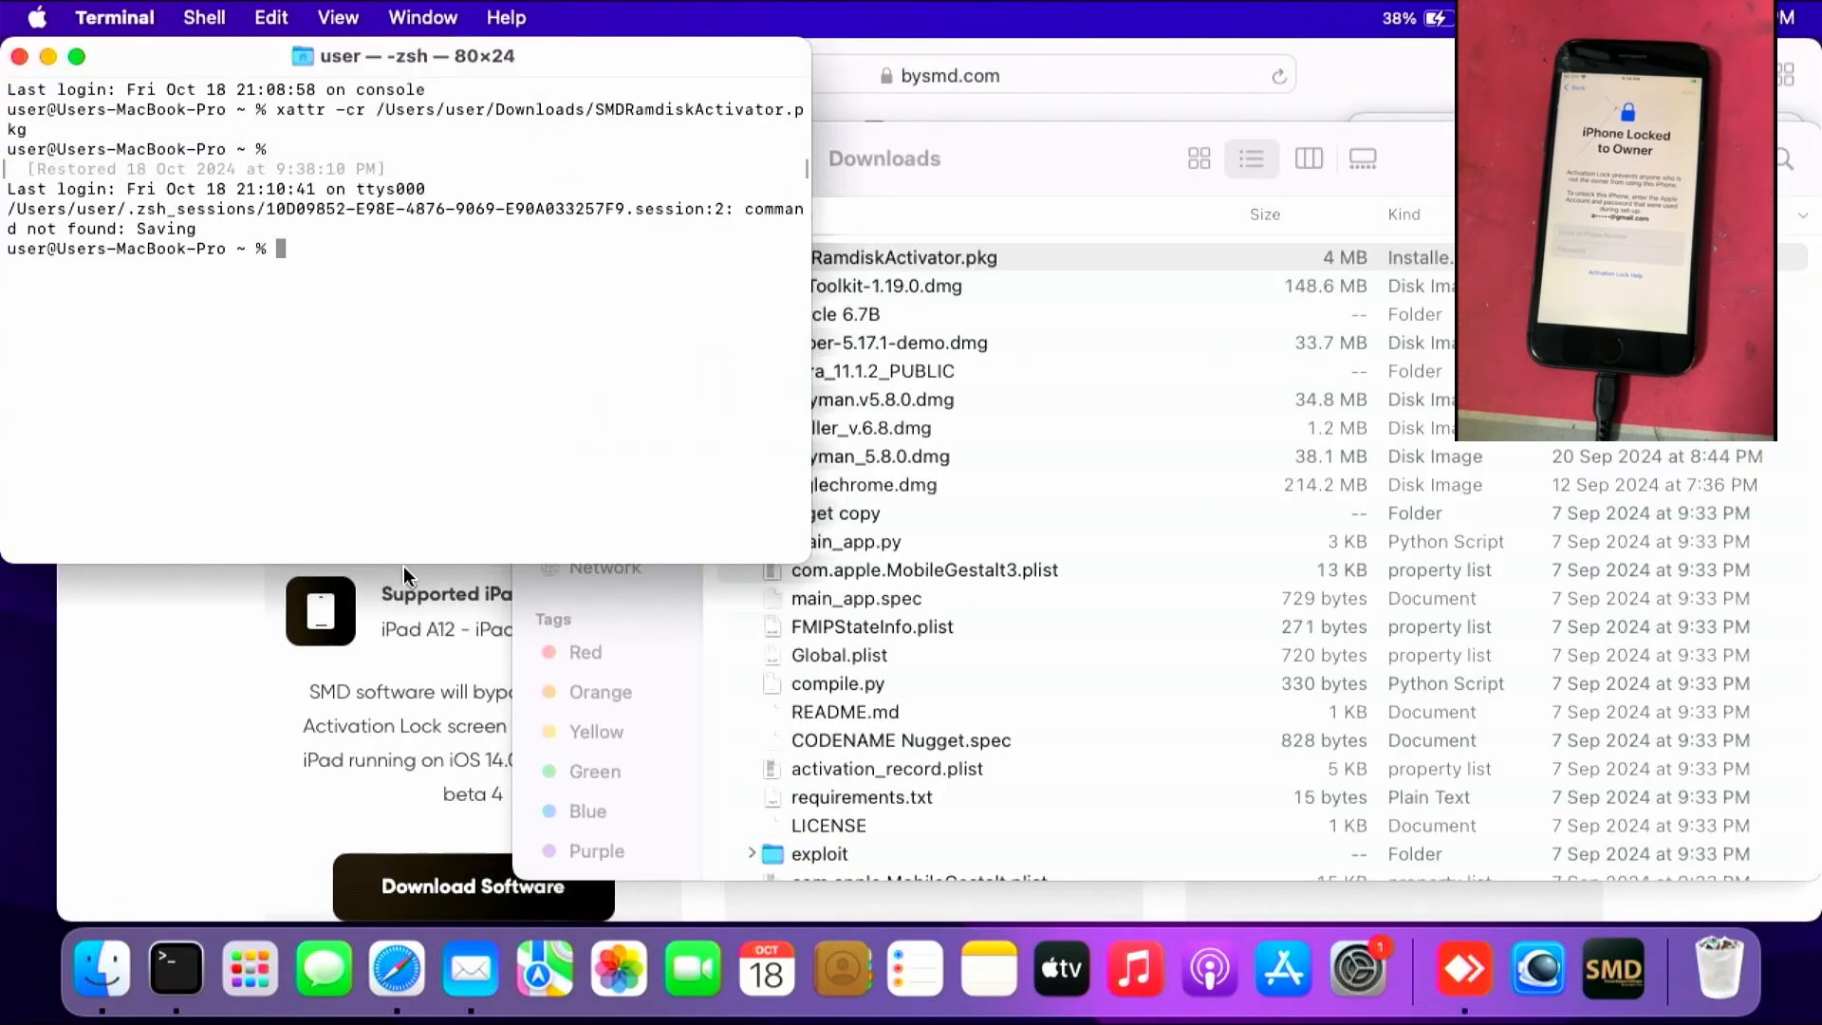
pyautogui.write('xattr -cr /Users/user/Downloads/SMDRamdiskActivator.pkg')
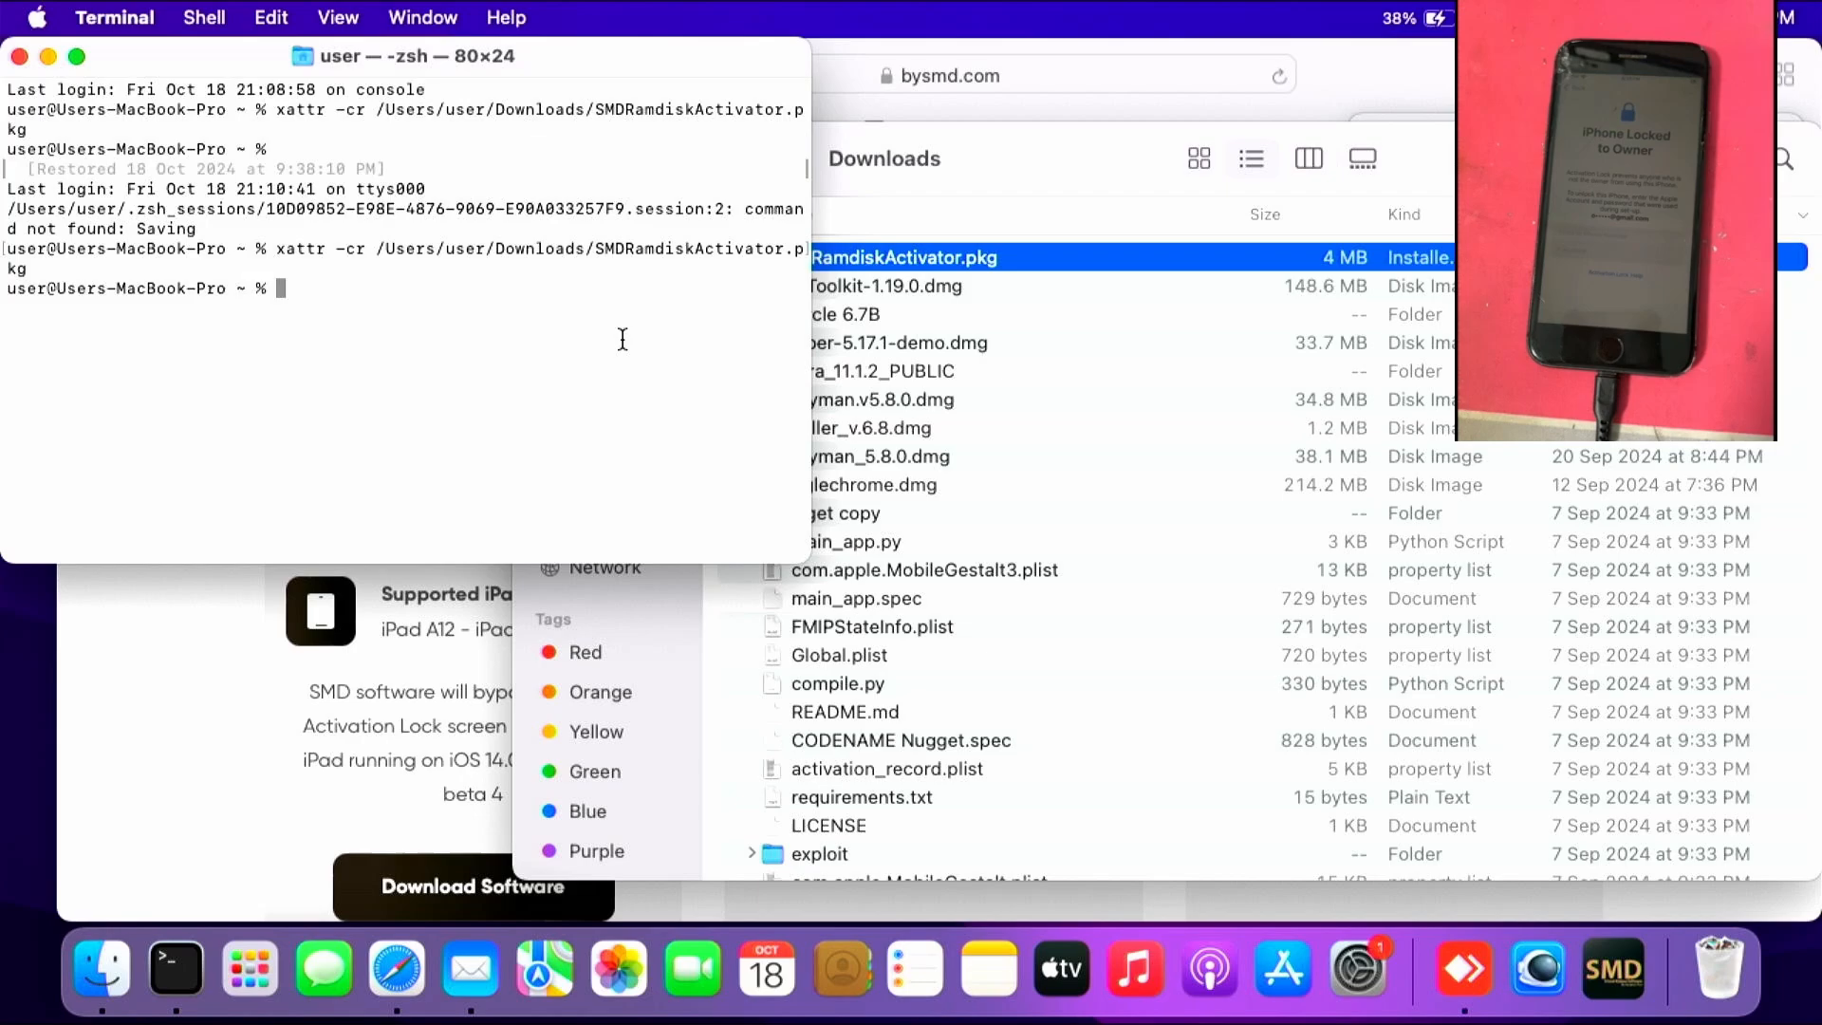
# Launch the SMDRamdiskActivator.pkg installer and begin the standard install on Macintosh HD.
pyautogui.doubleClick(903, 256)
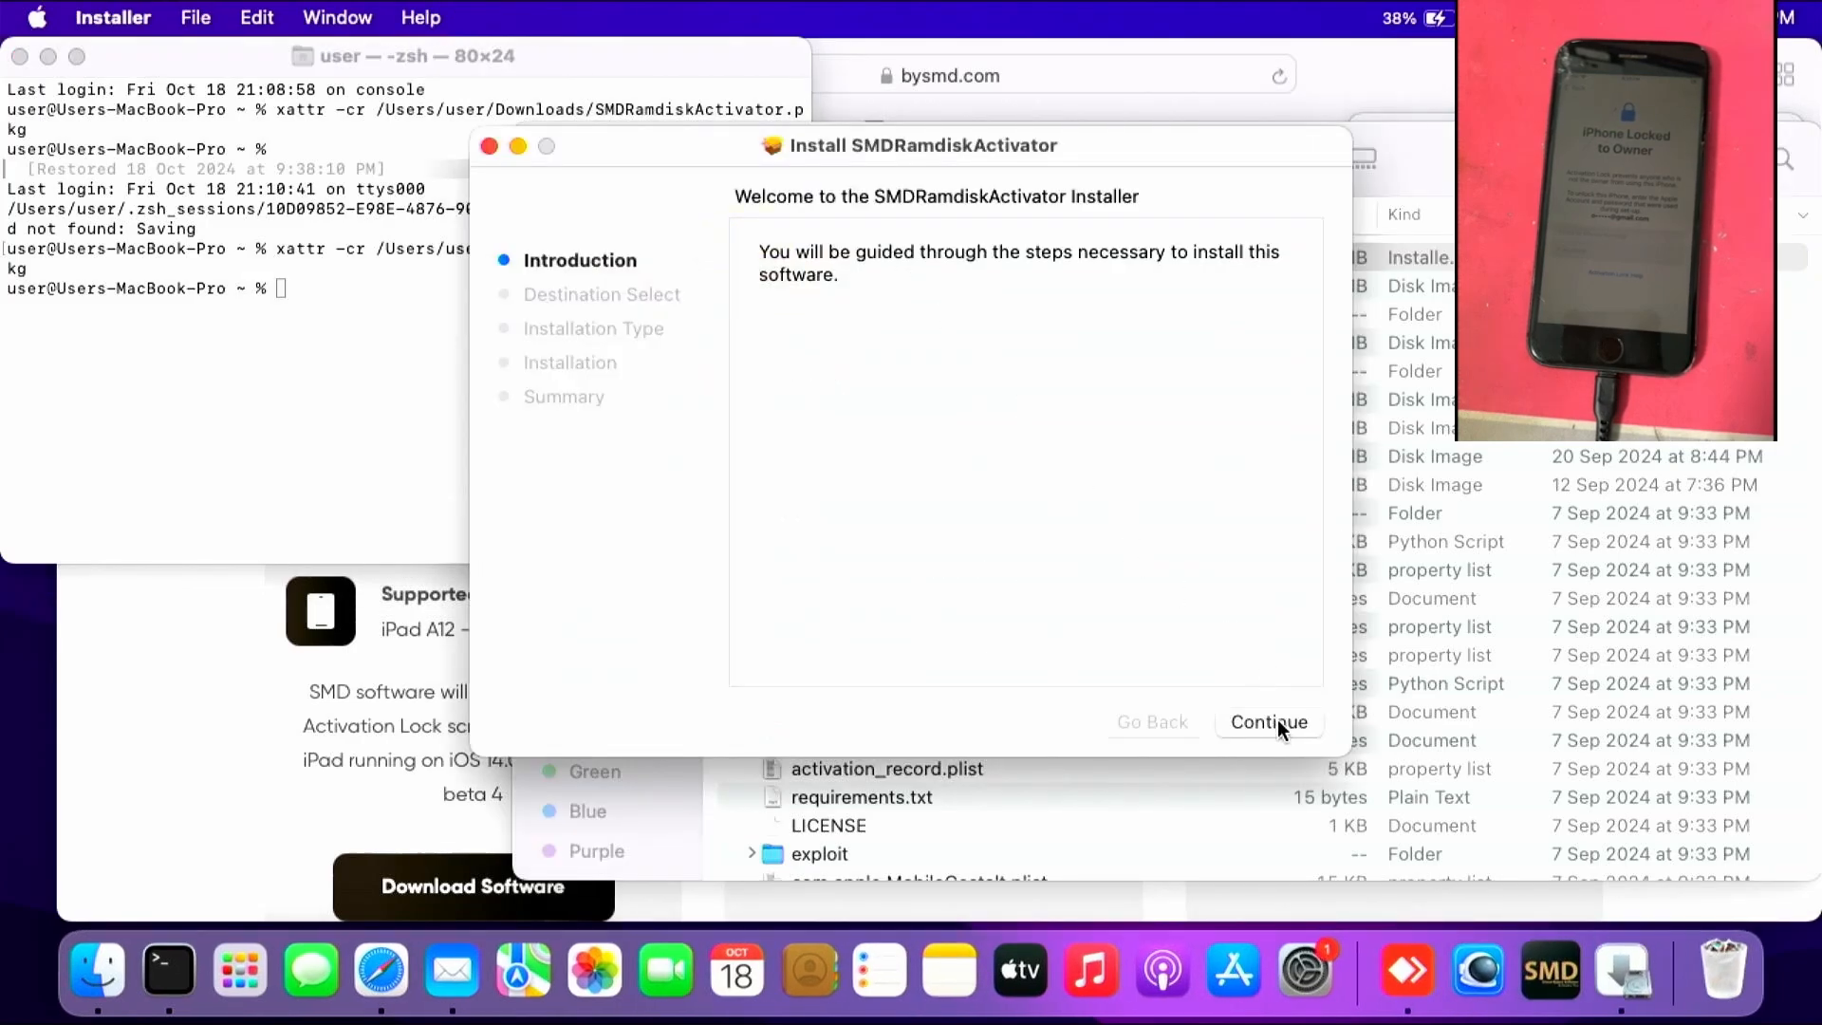
pyautogui.click(1270, 721)
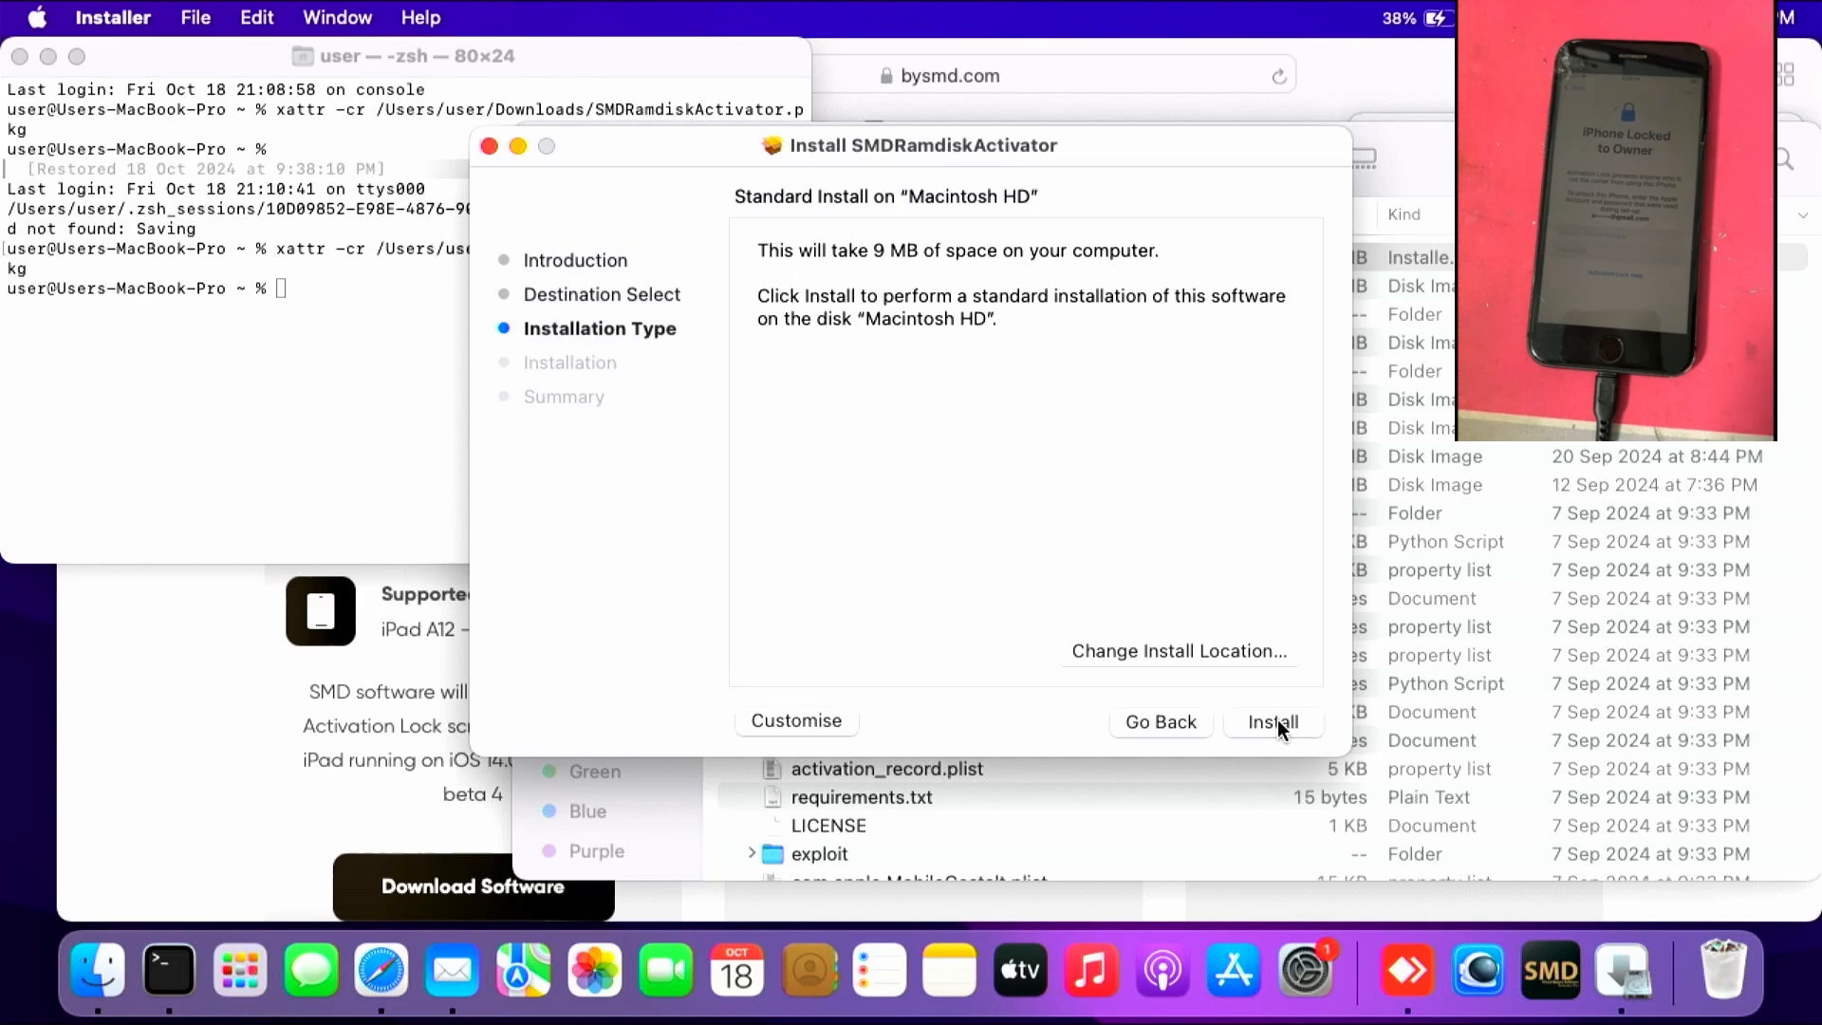
pyautogui.click(1271, 722)
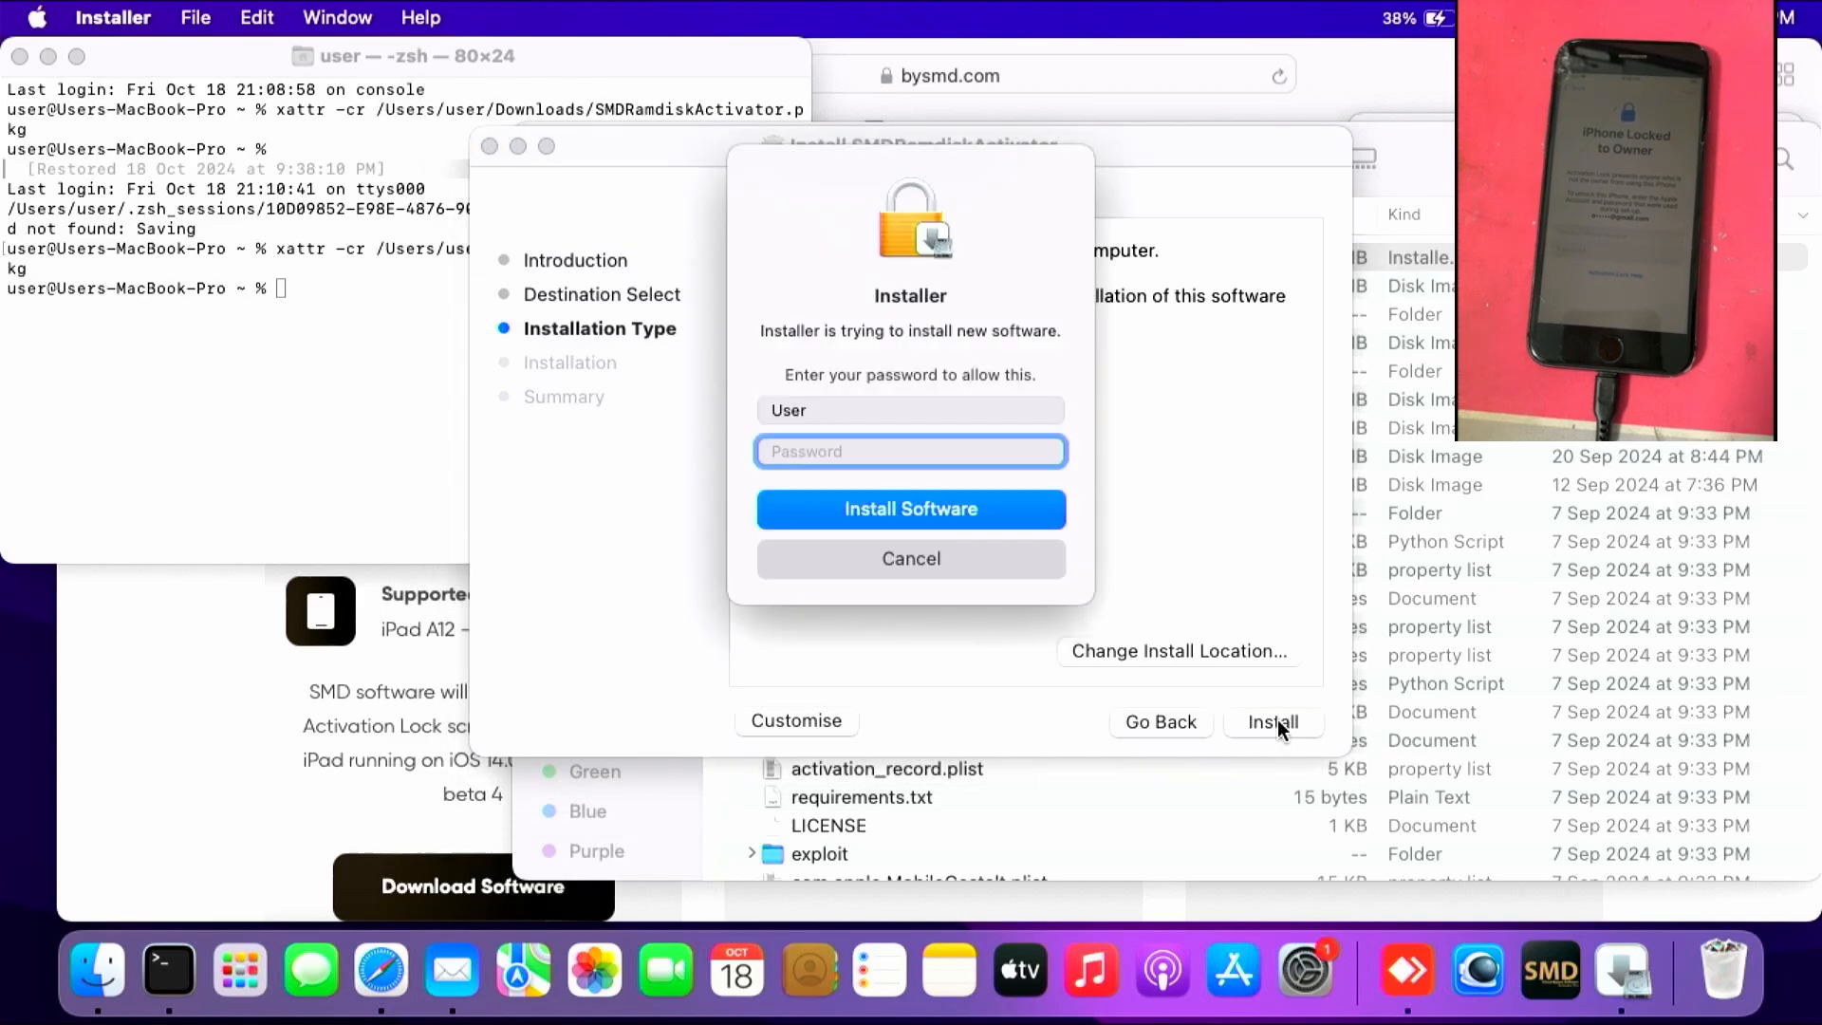
# Authorise the installation with the password and close the installer once it succeeds.
pyautogui.write('•')
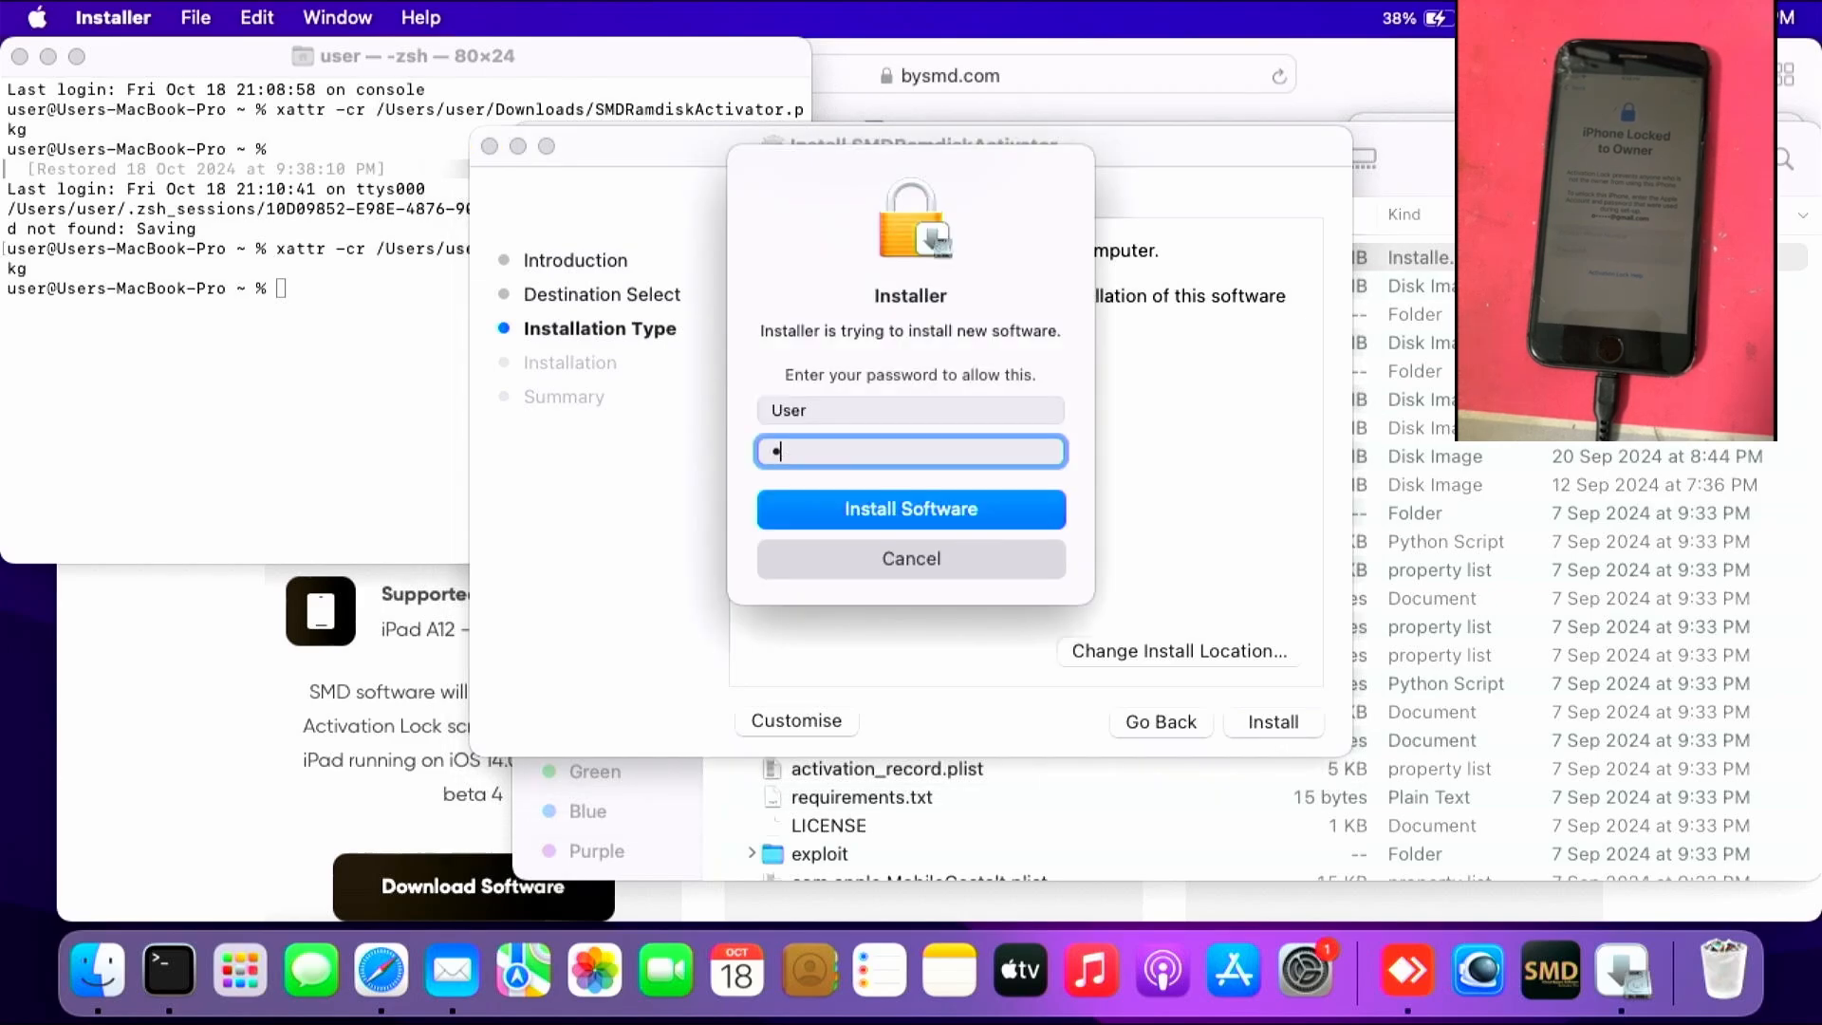
pyautogui.click(911, 509)
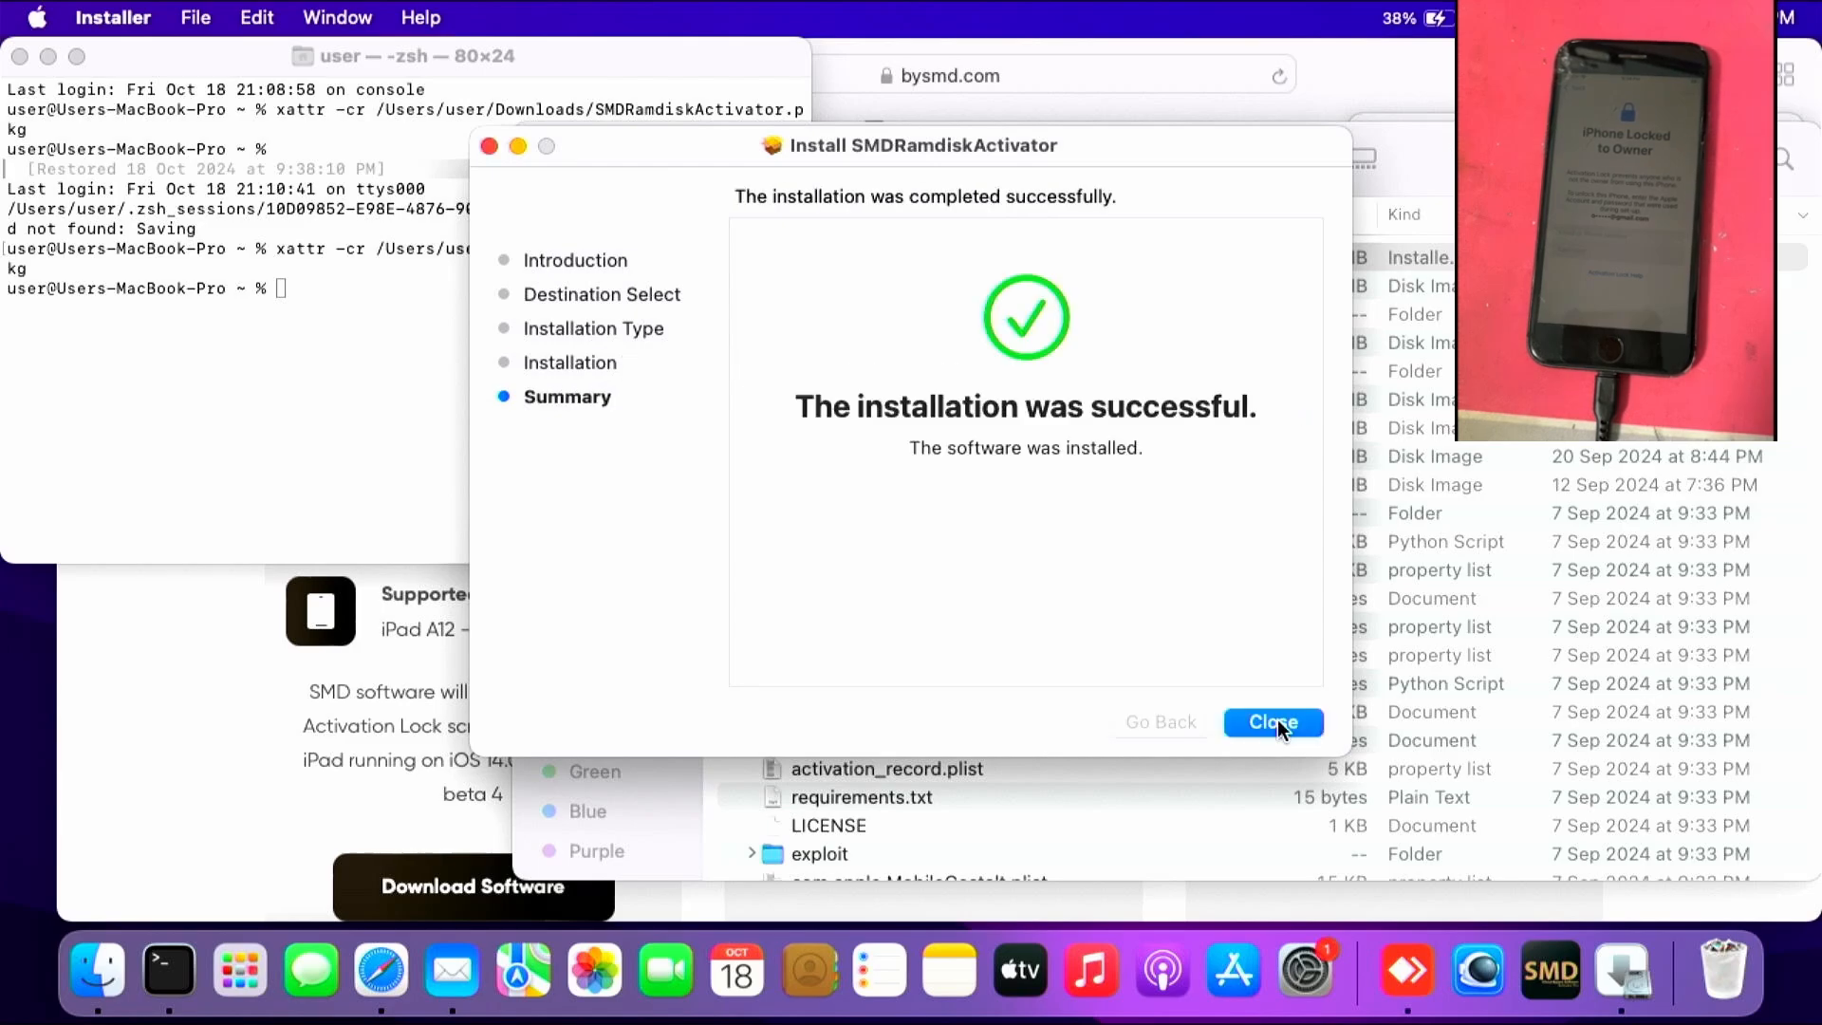
pyautogui.click(1271, 721)
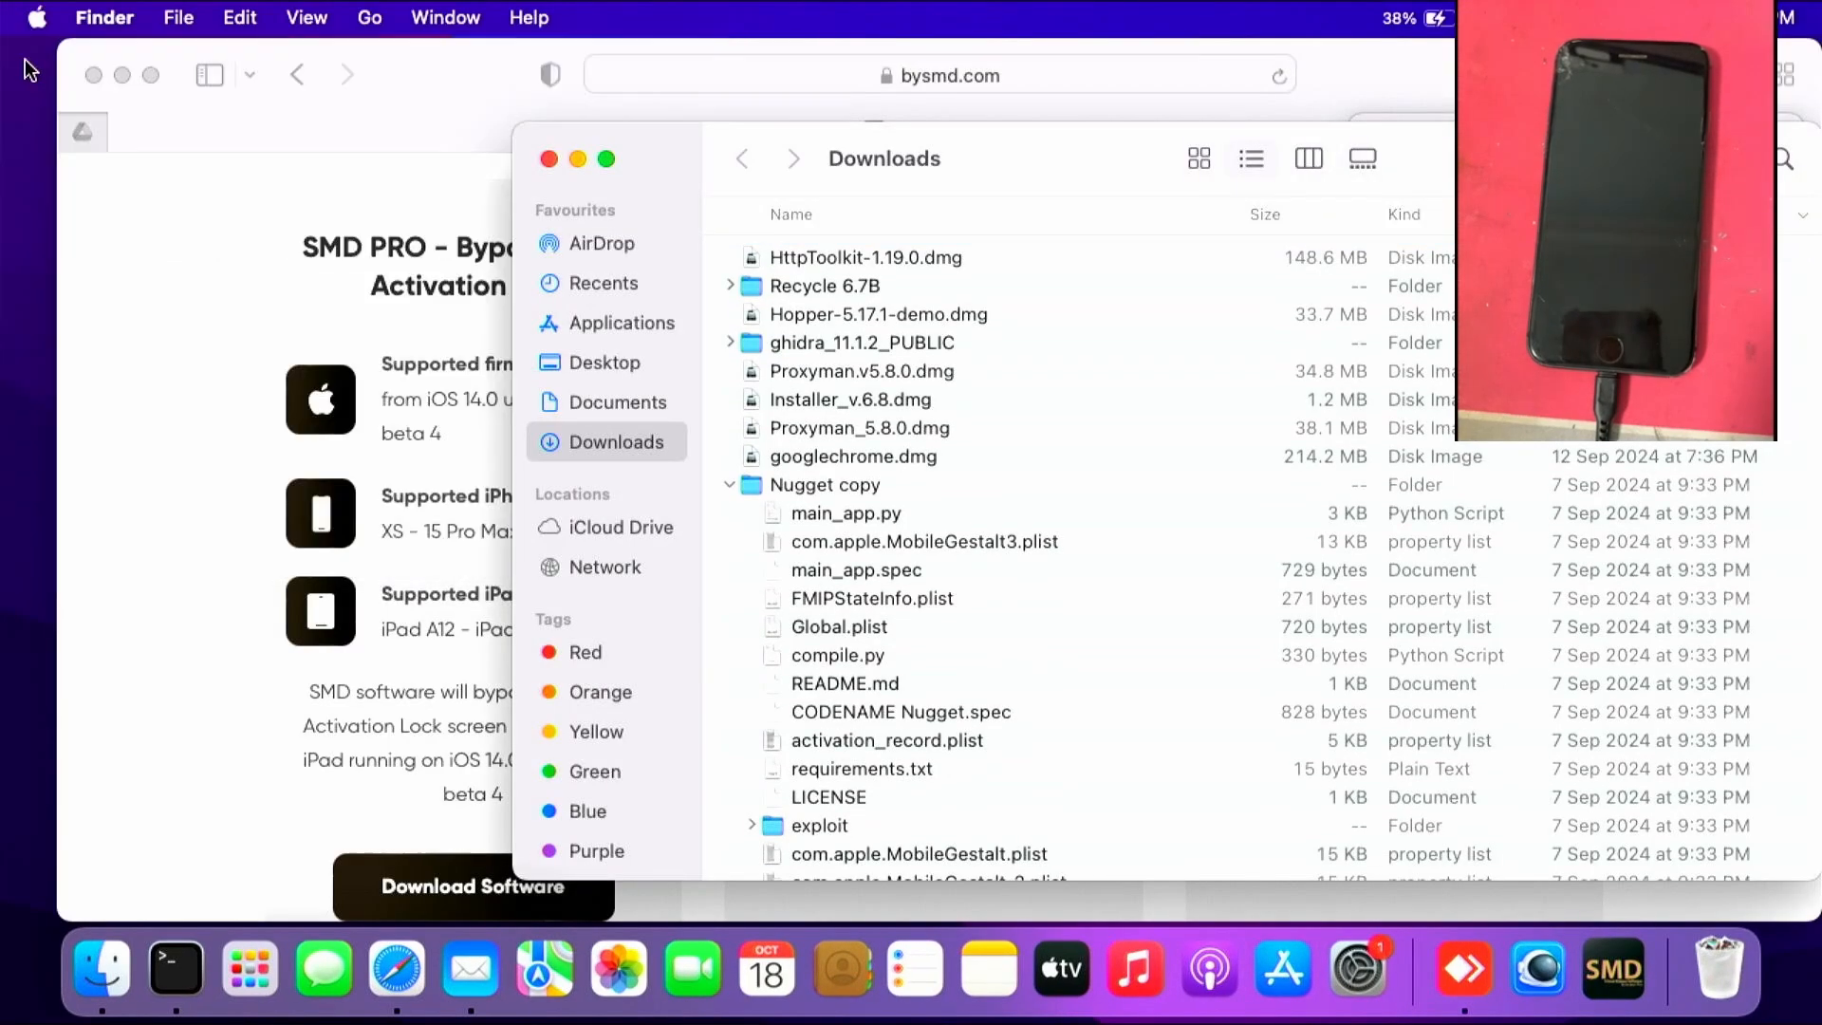
# Launch SMDRamdiskActivator from the Applications folder to await the iPhone connection.
pyautogui.click(619, 323)
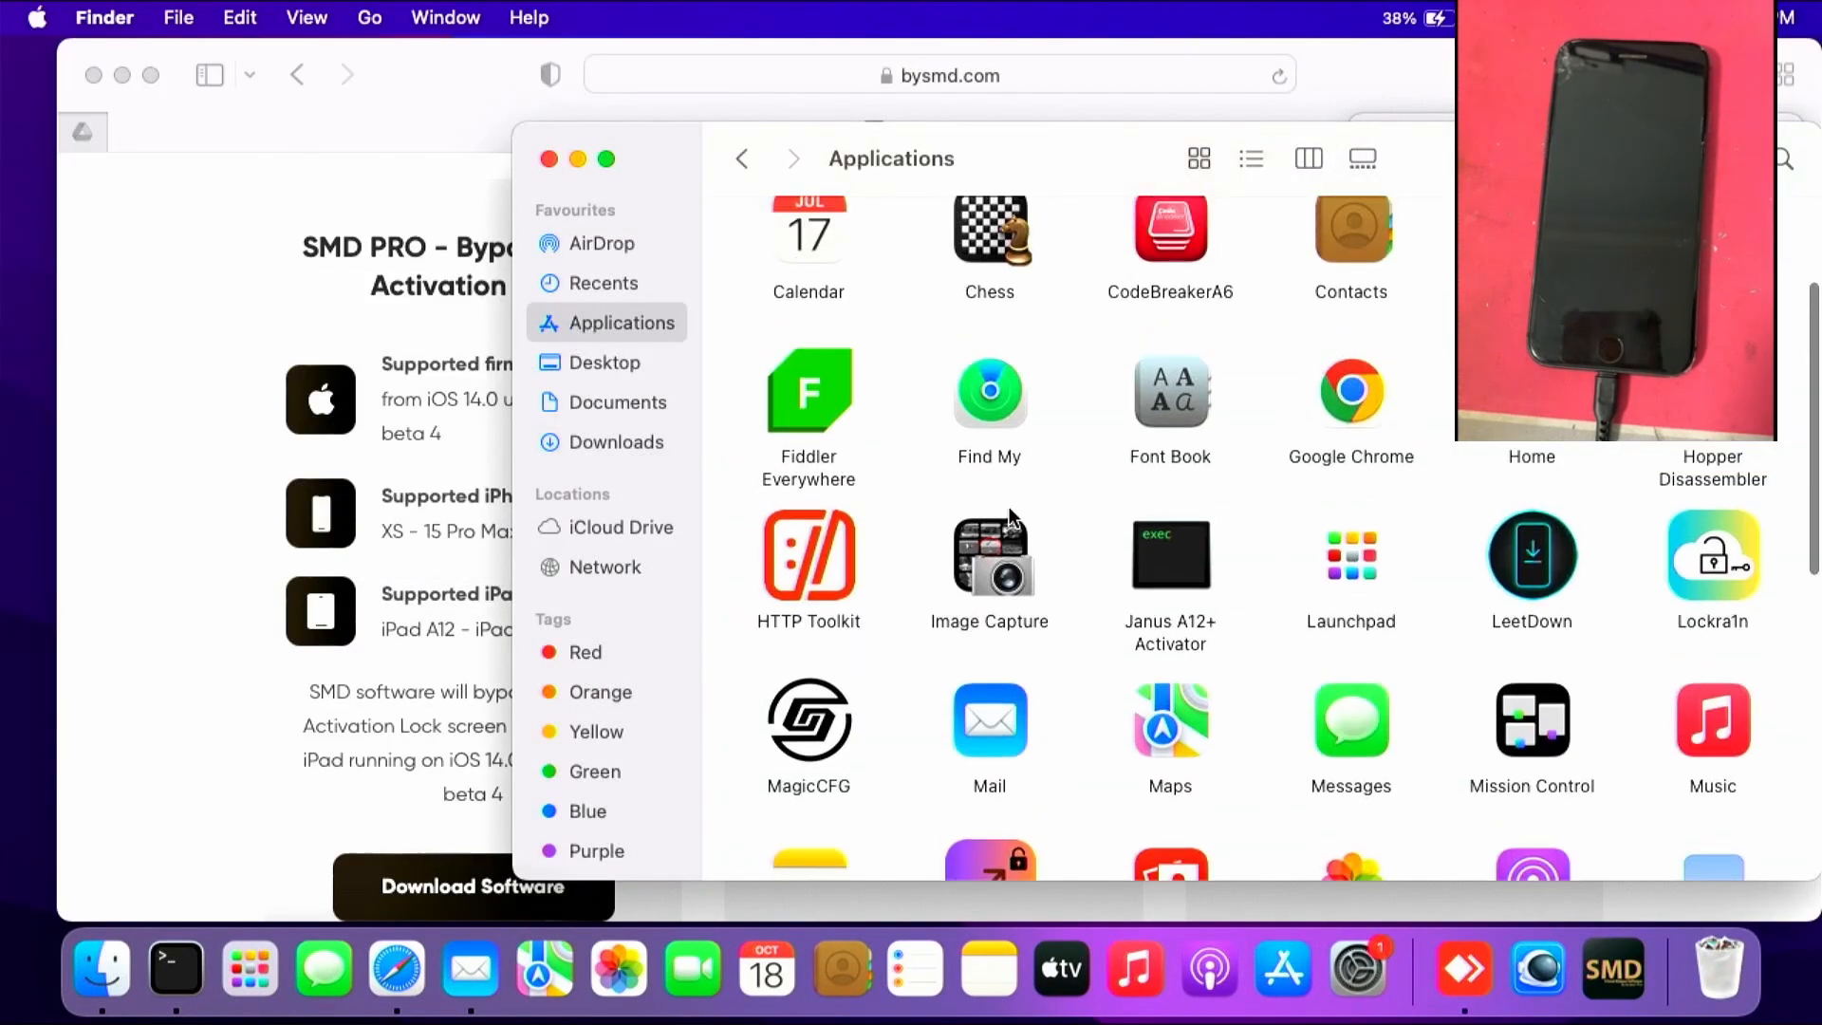
pyautogui.scroll(-3)
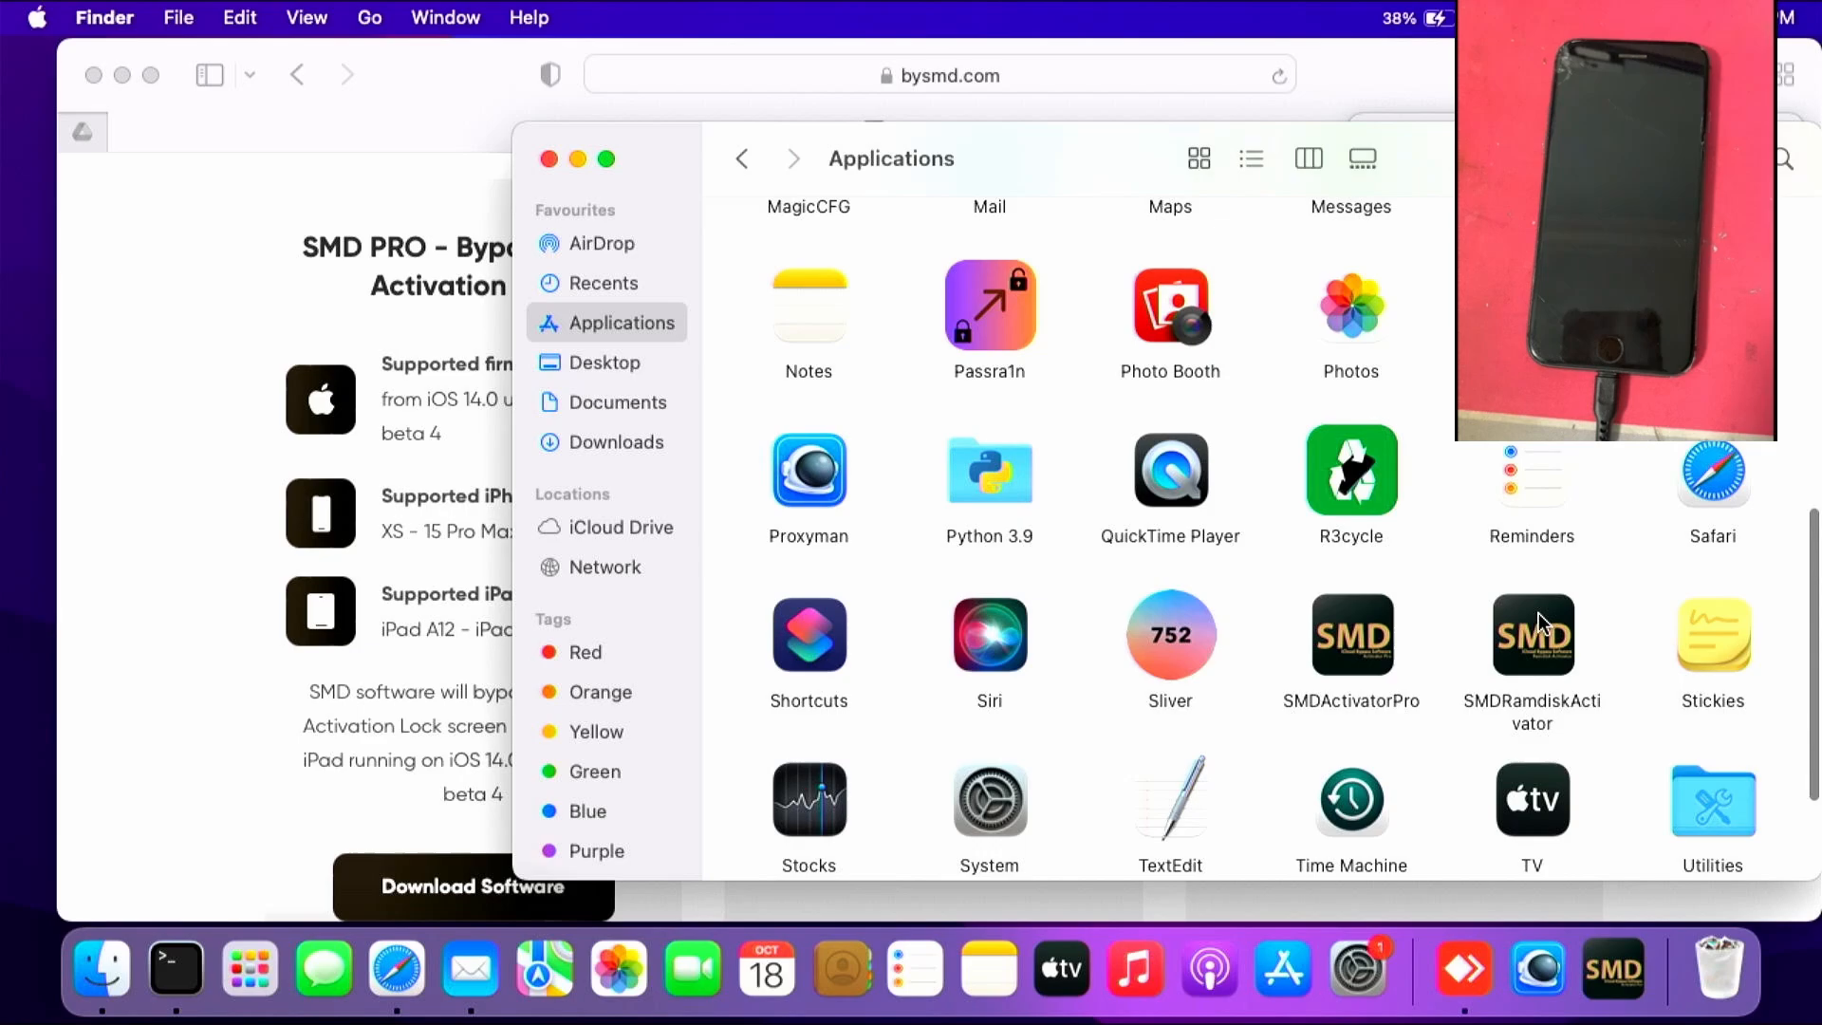
pyautogui.doubleClick(1531, 633)
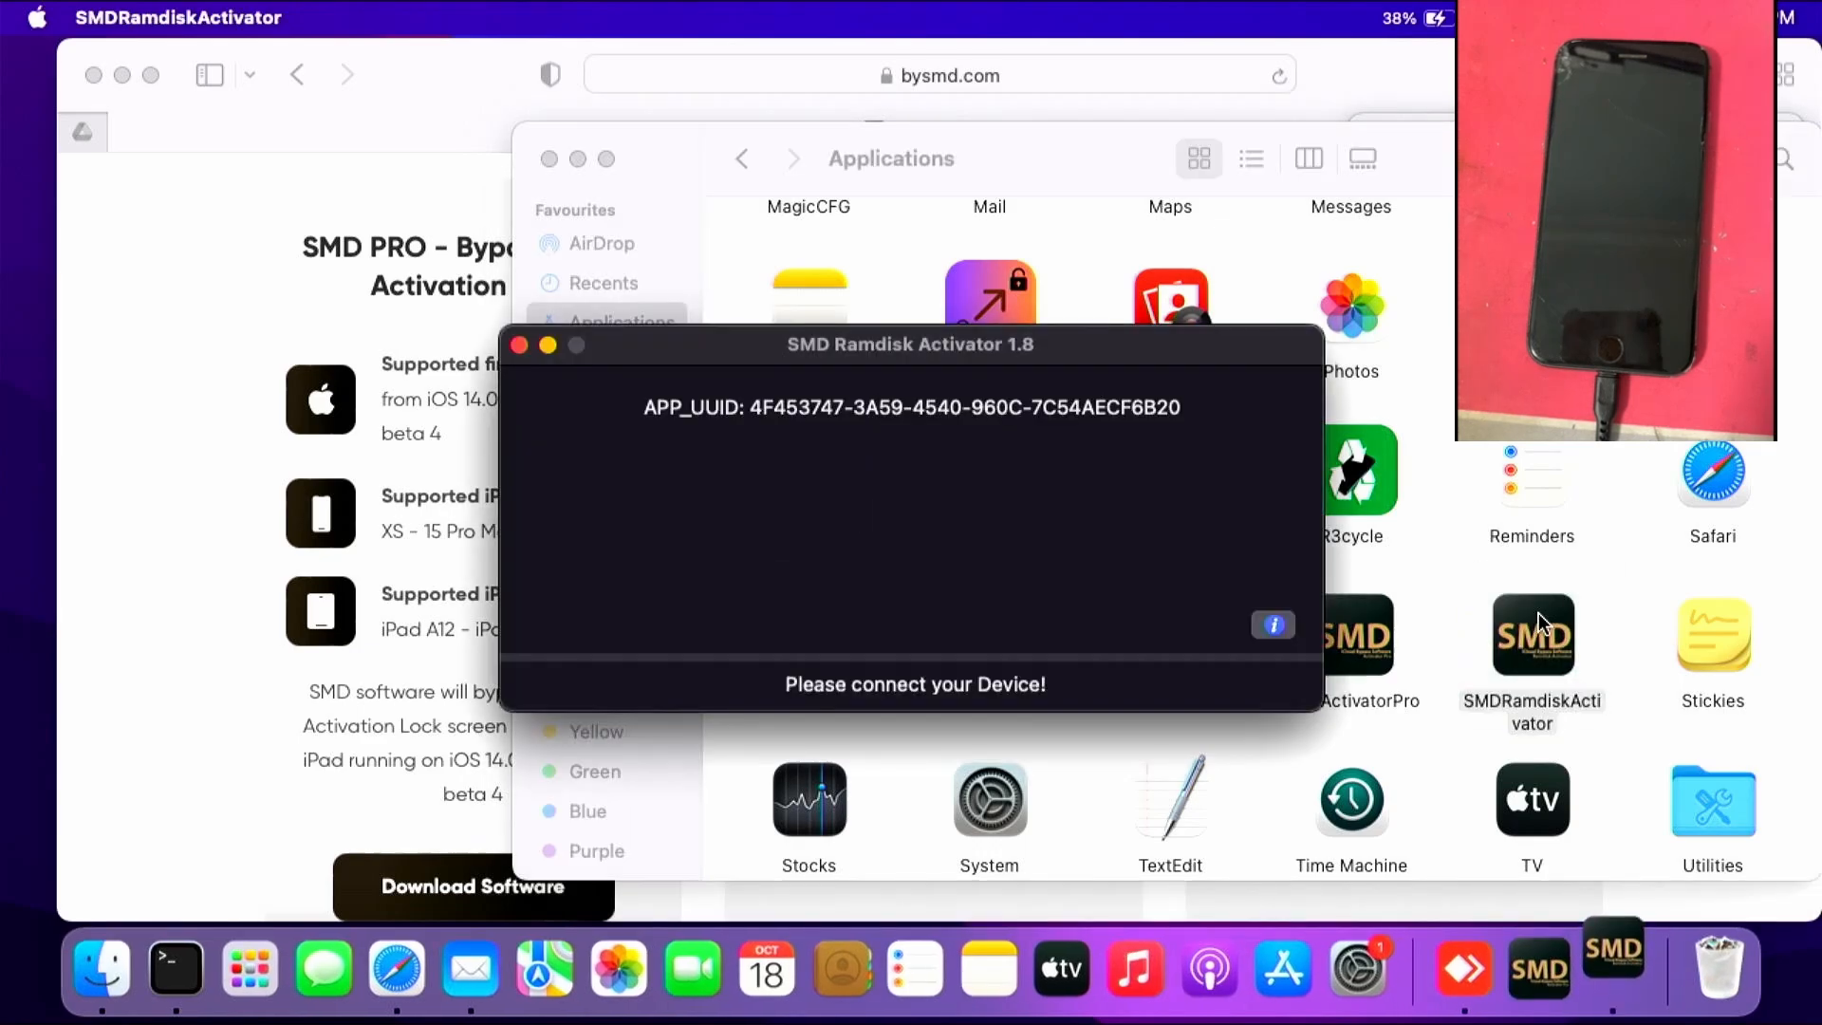
pyautogui.moveTo(1049, 585)
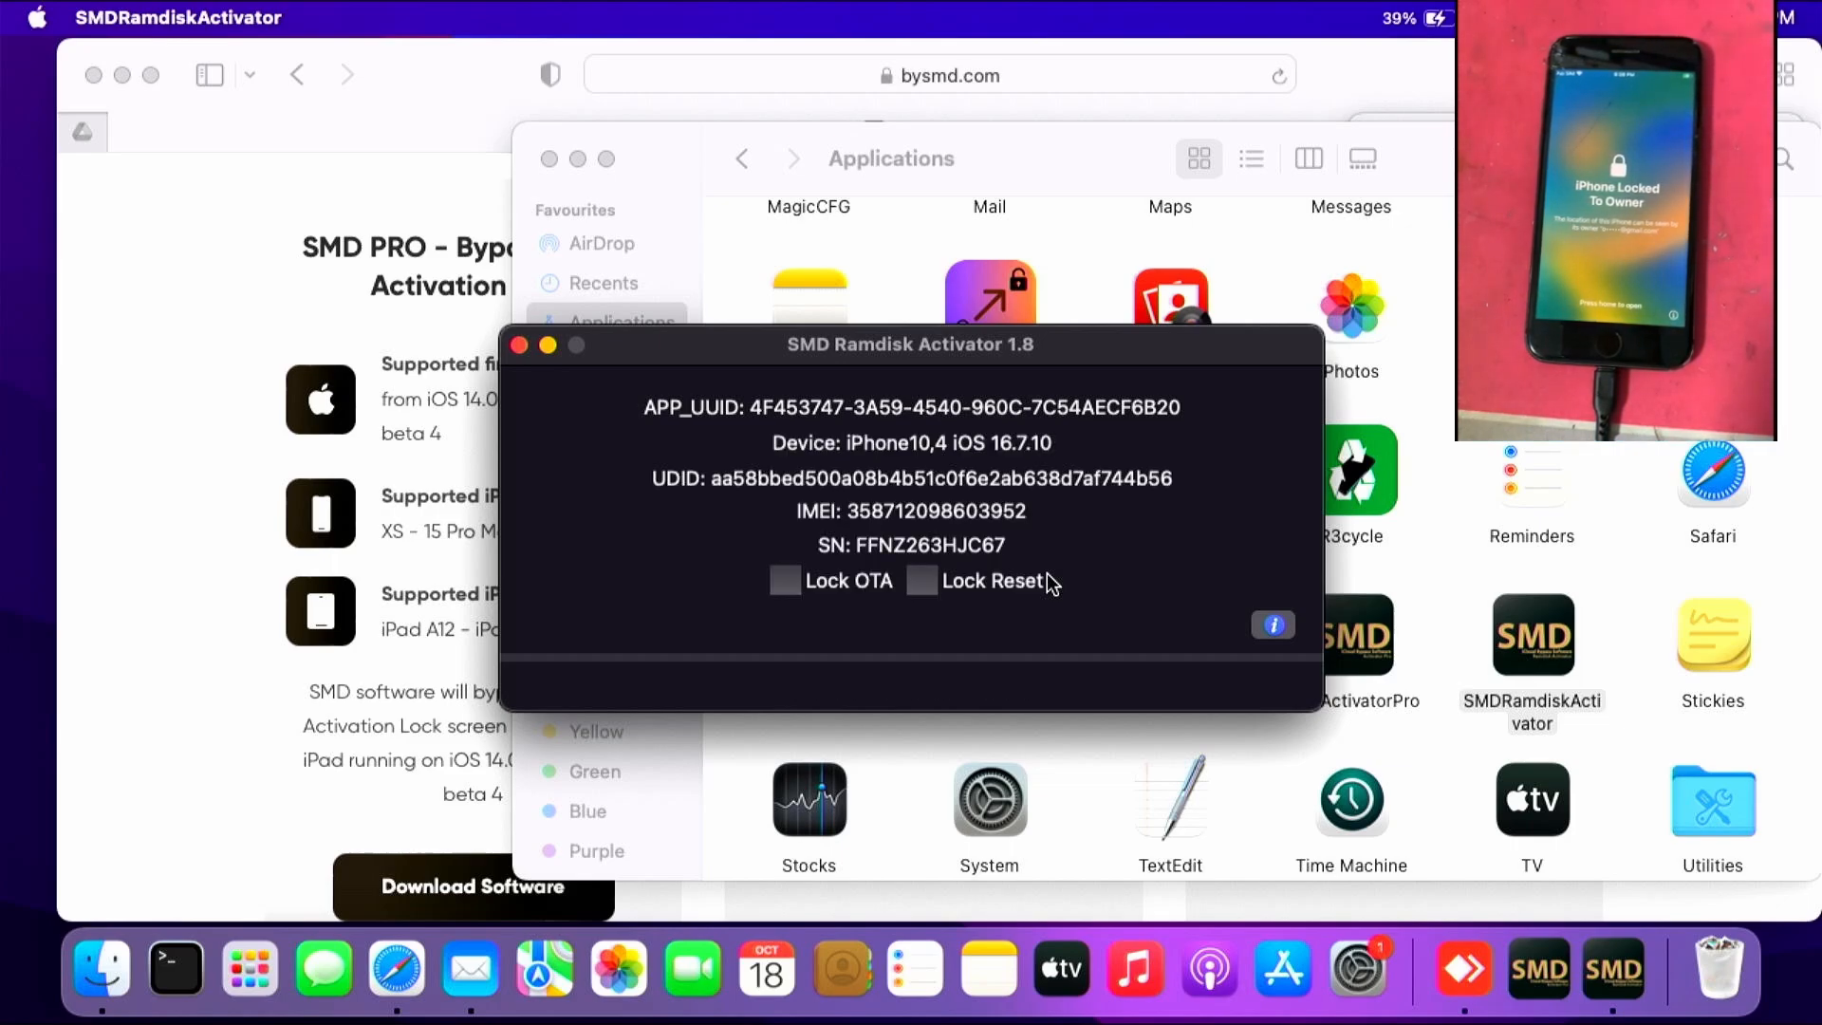
pyautogui.moveTo(893, 448)
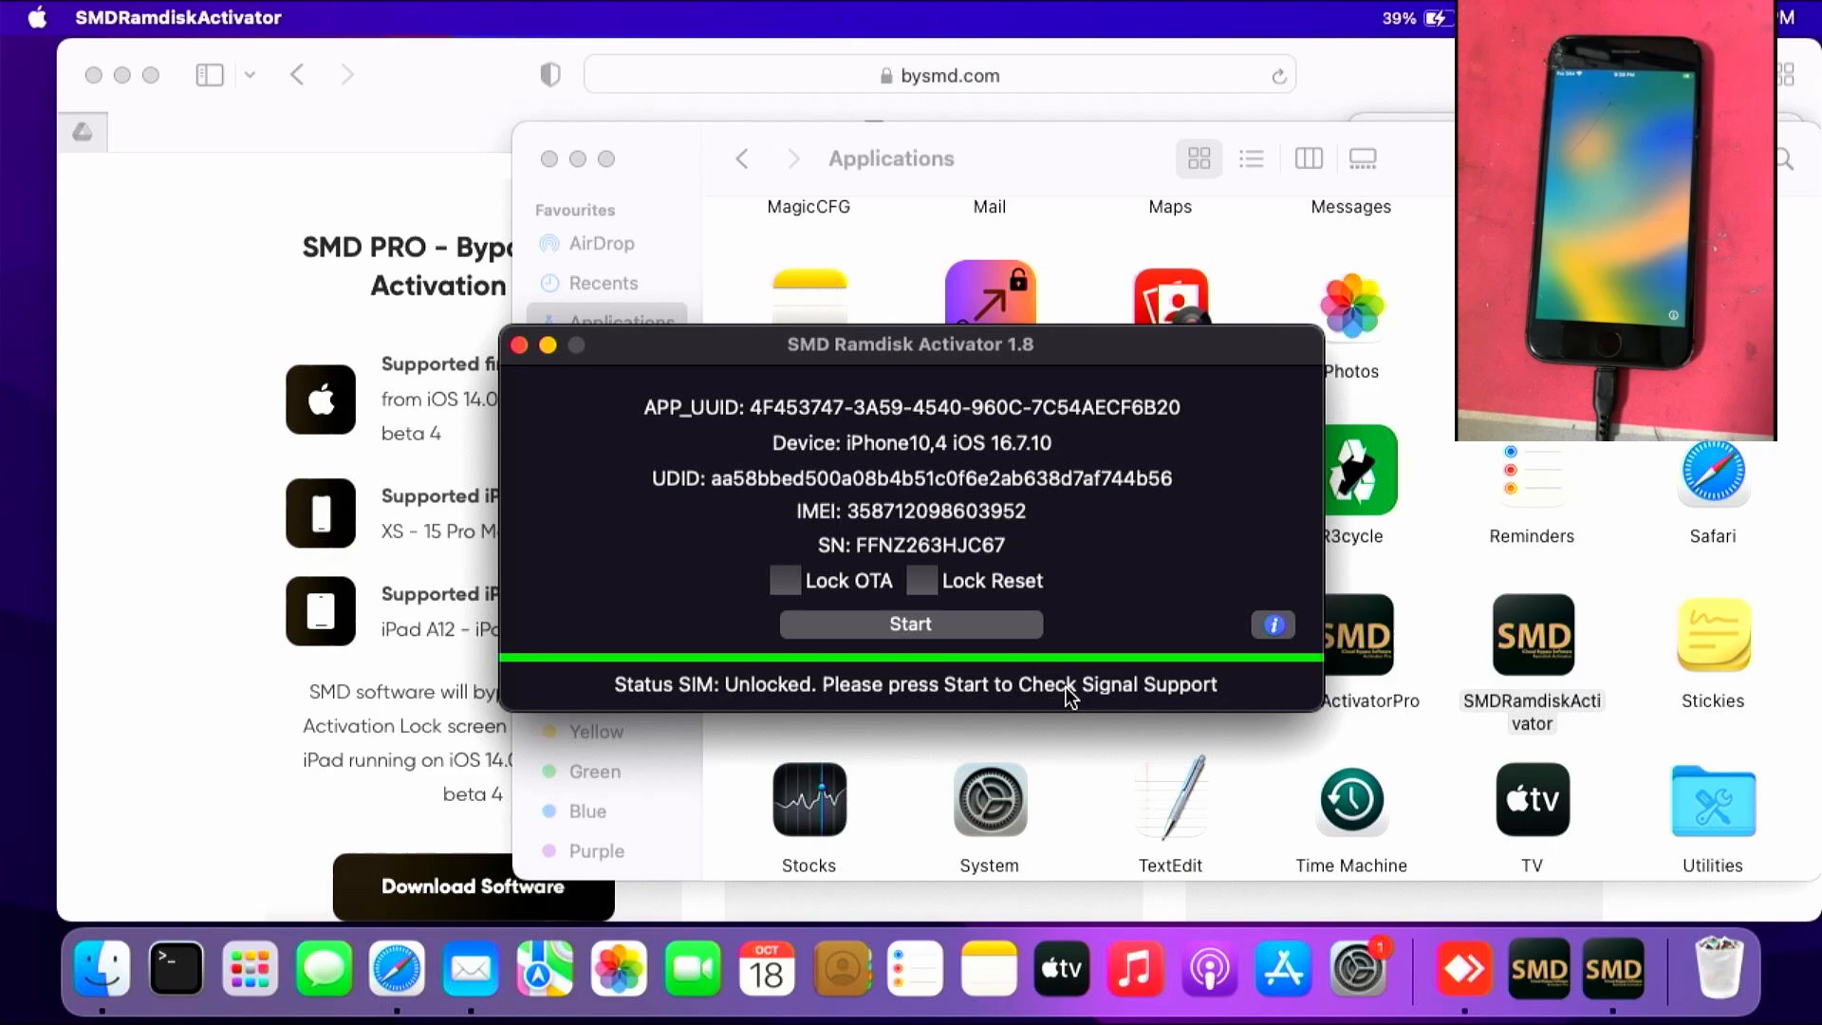
# Run the signal support check and the guided recovery-mode button-hold countdown for the iPhone 8.
pyautogui.click(909, 624)
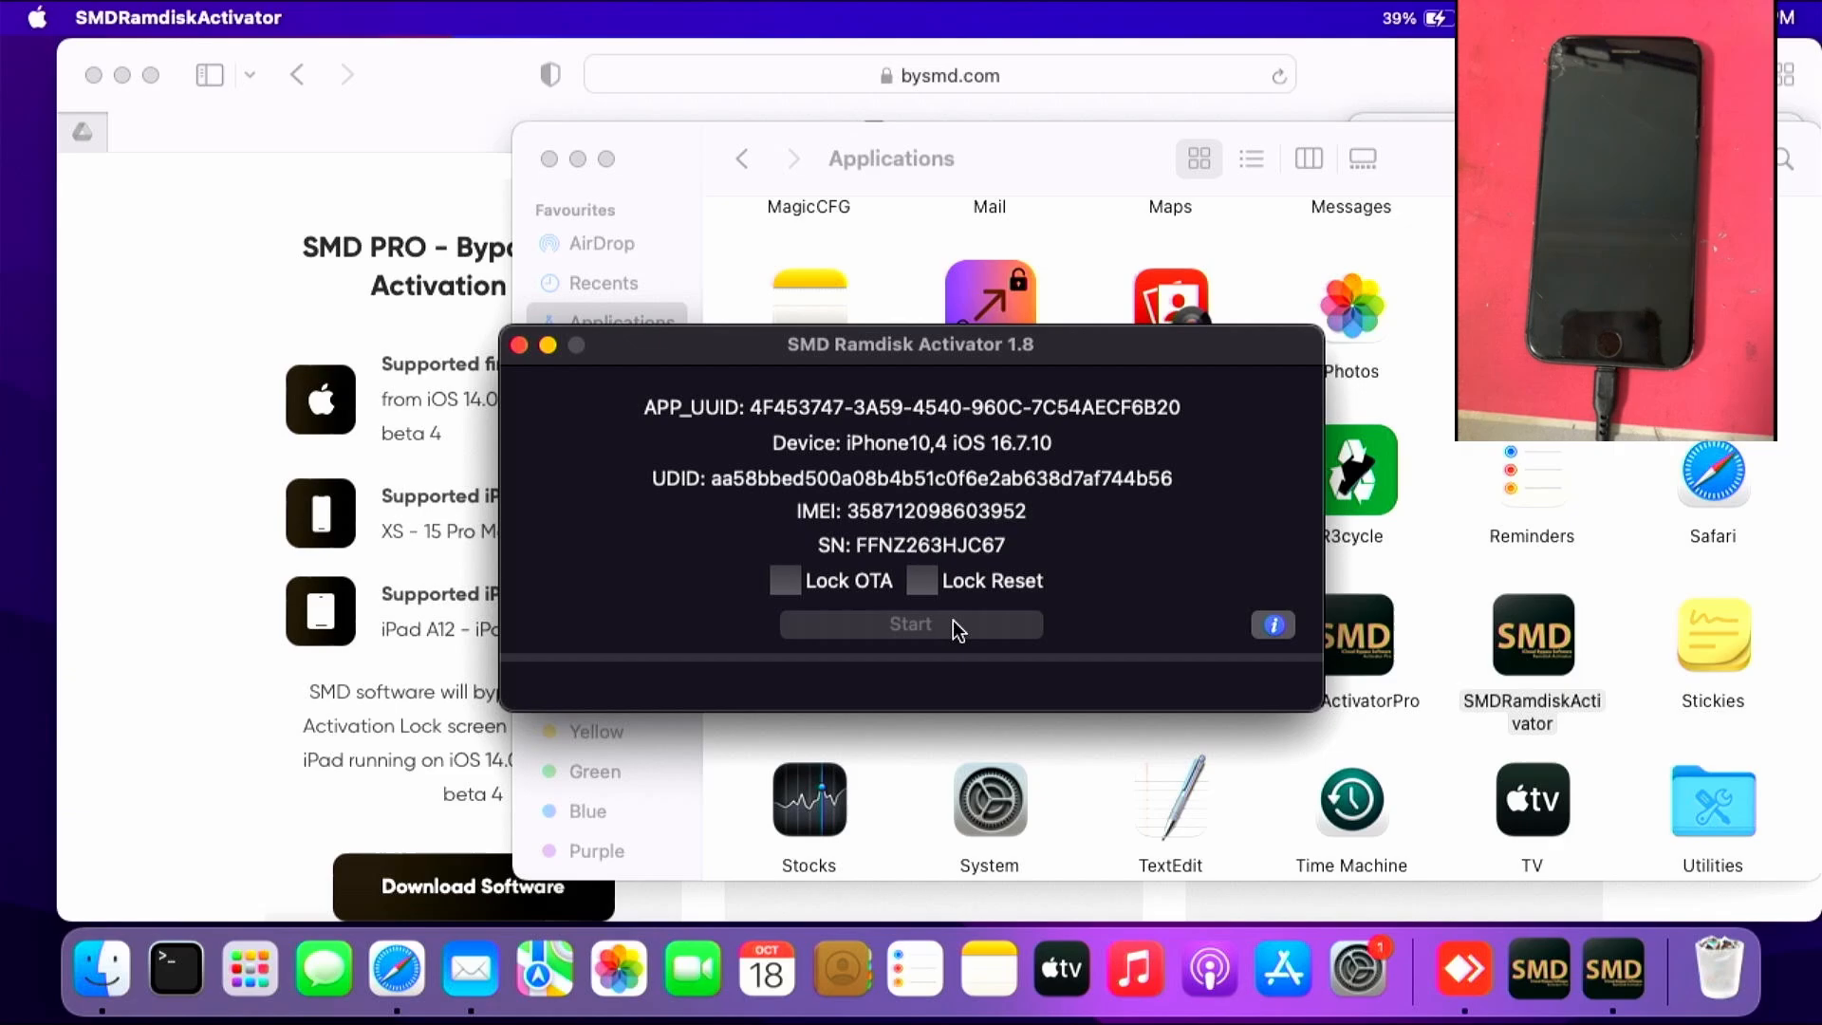
pyautogui.click(909, 624)
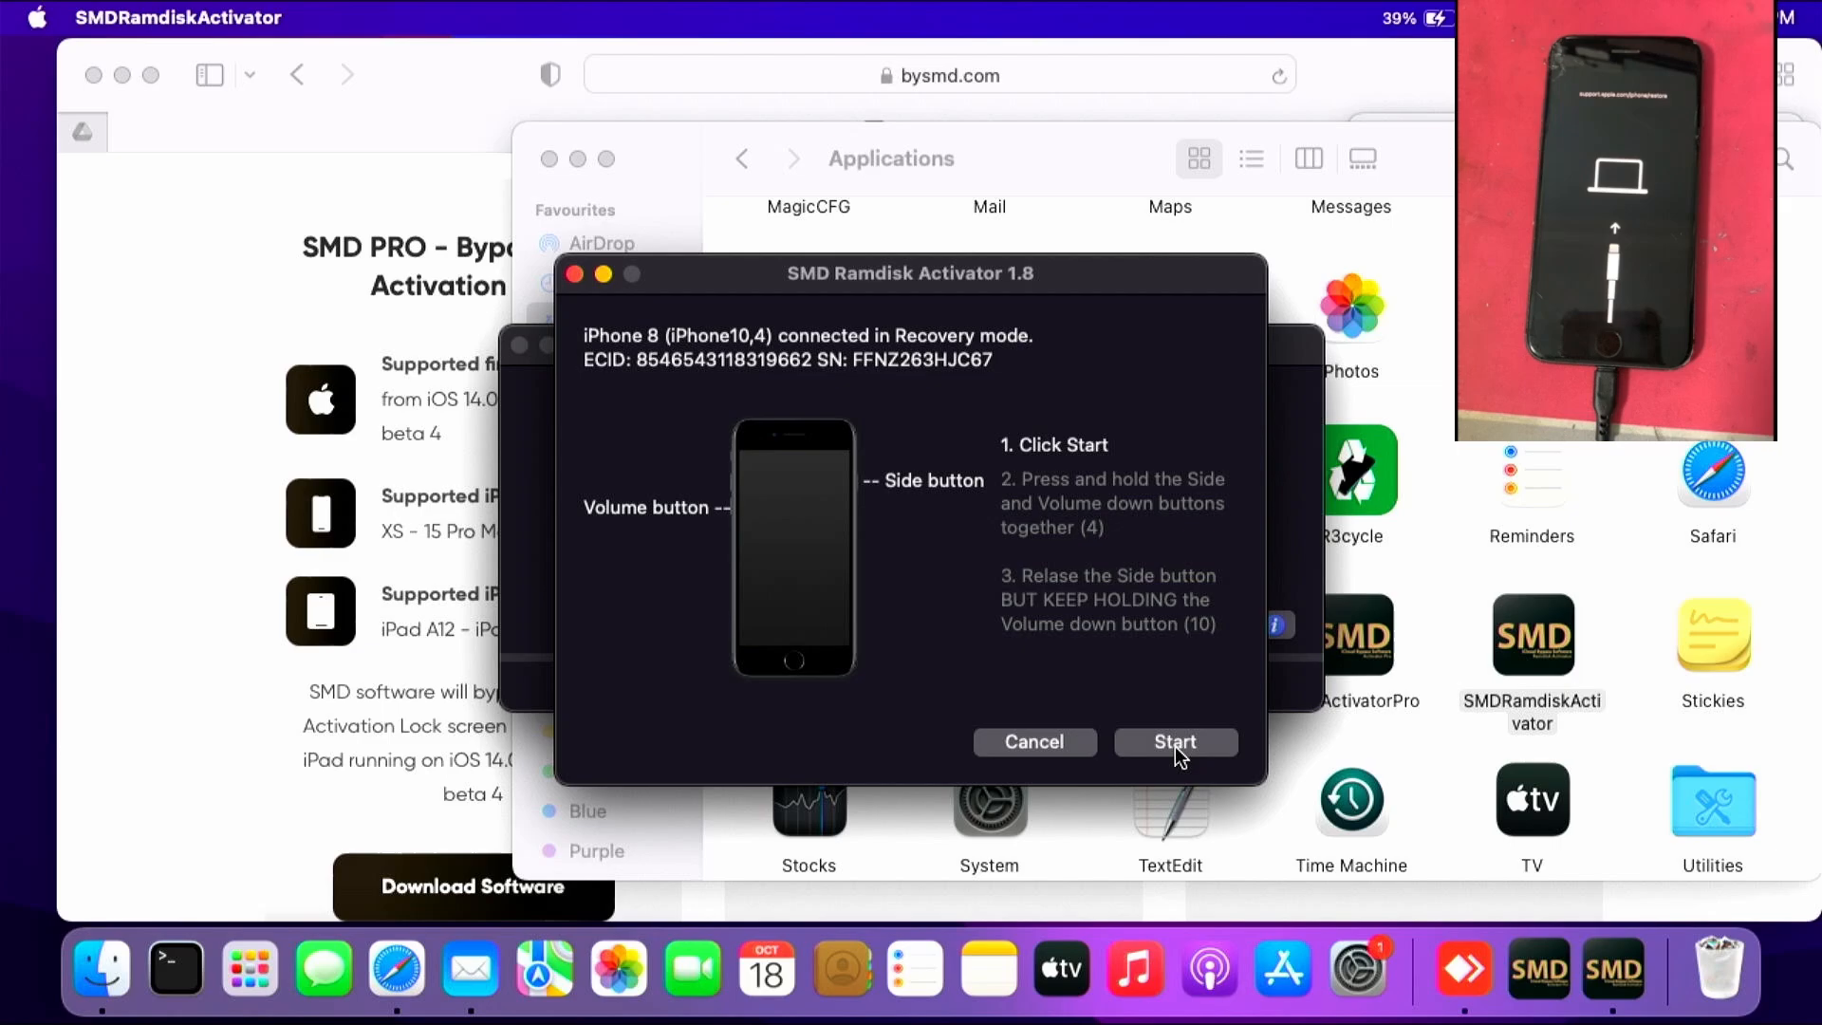
pyautogui.click(1175, 742)
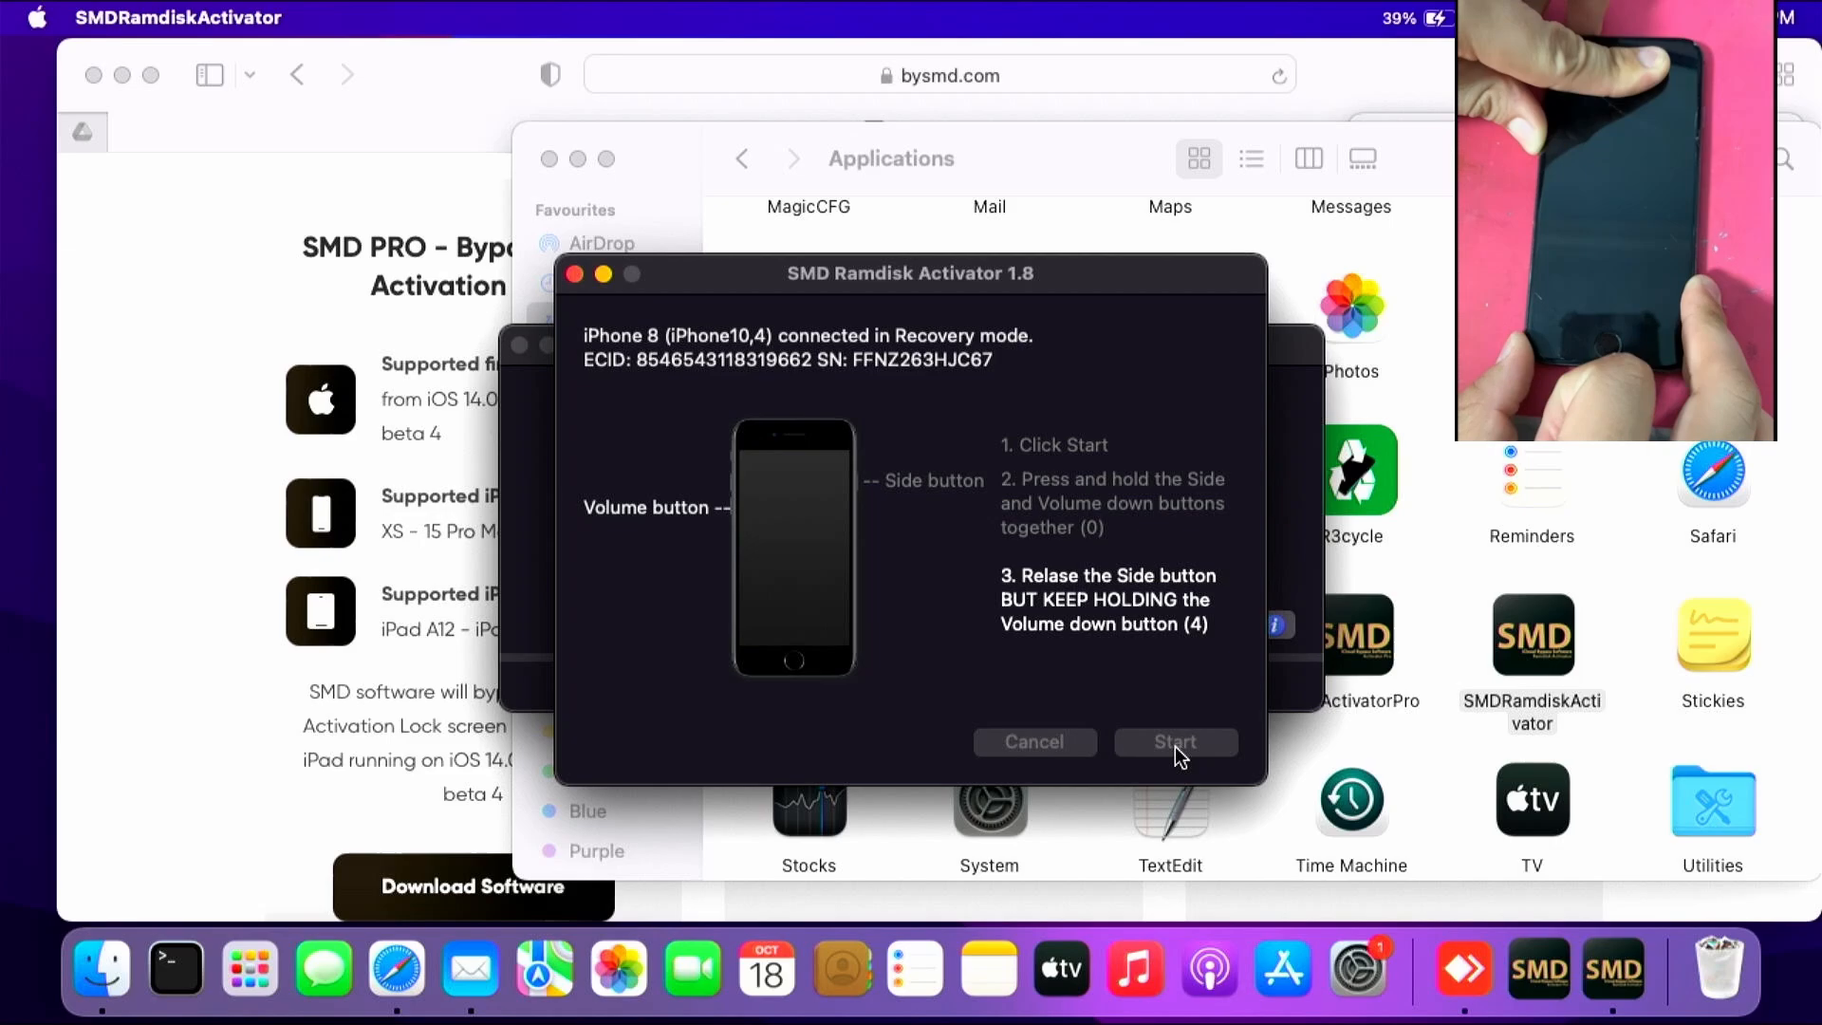
pyautogui.click(1175, 742)
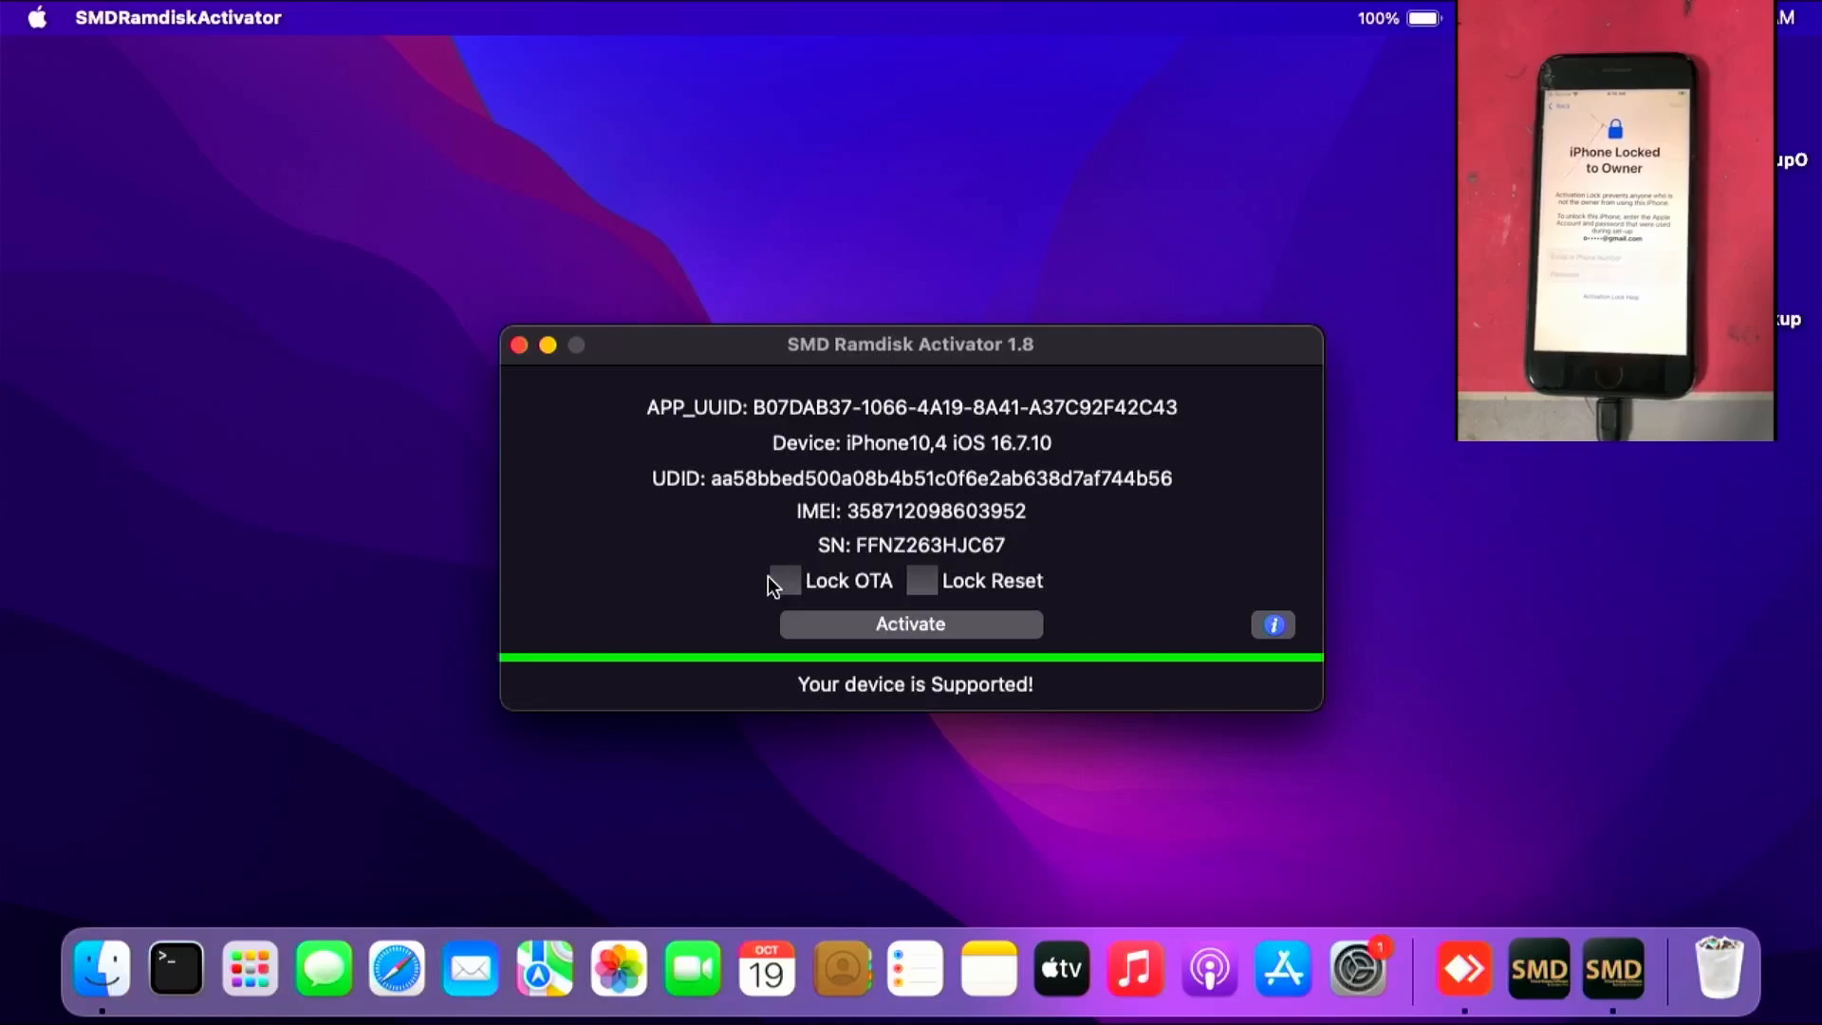
# Enable the Lock OTA and Lock Reset options before activation.
pyautogui.click(784, 580)
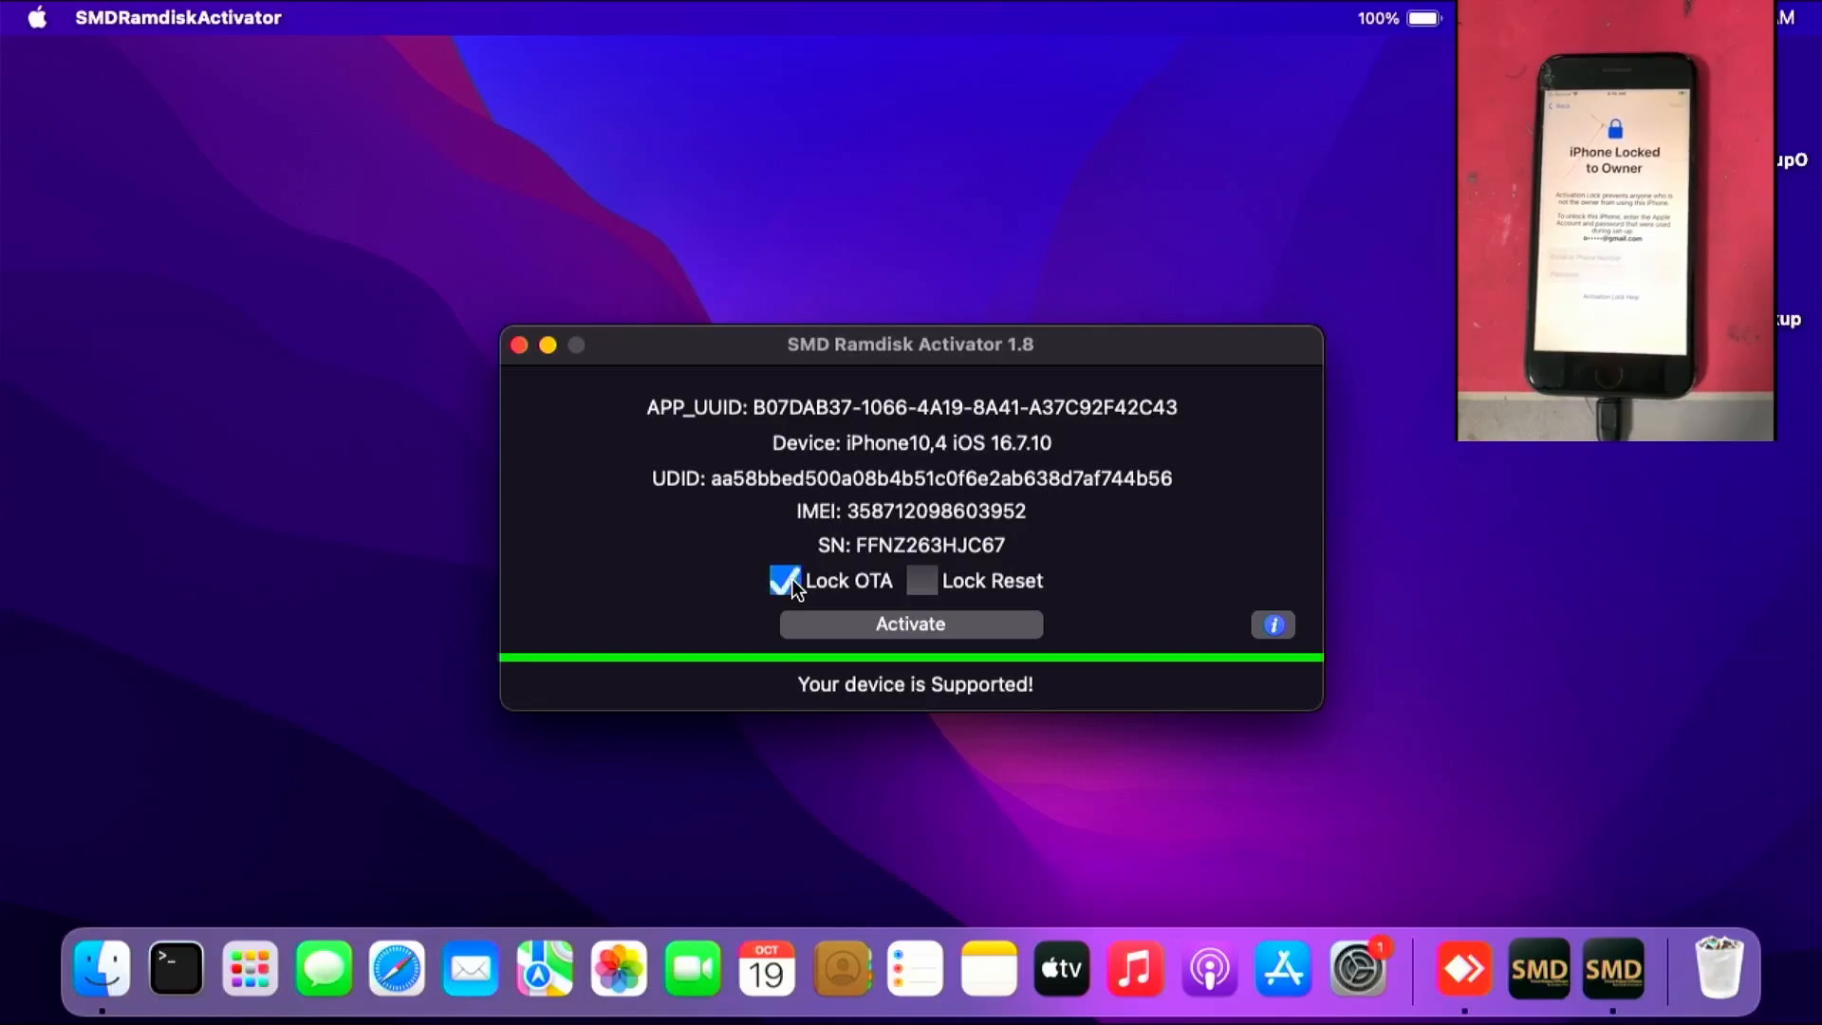
pyautogui.click(920, 580)
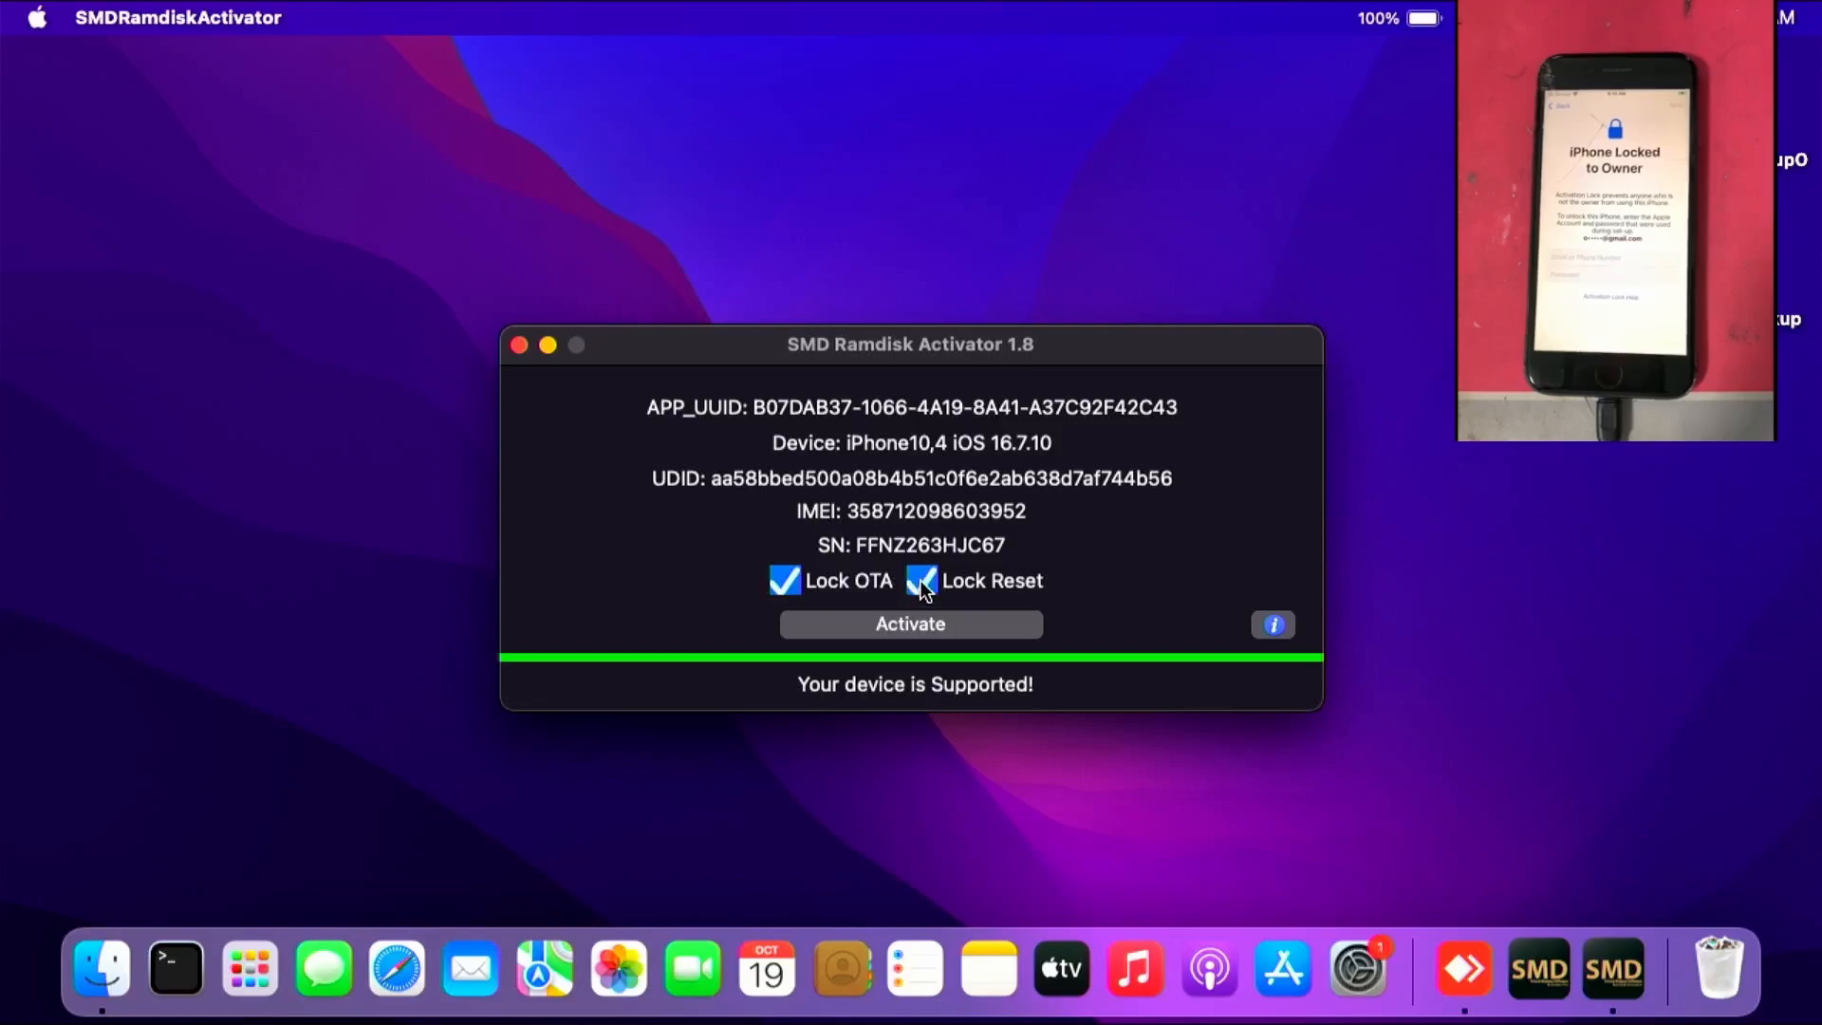
pyautogui.click(784, 580)
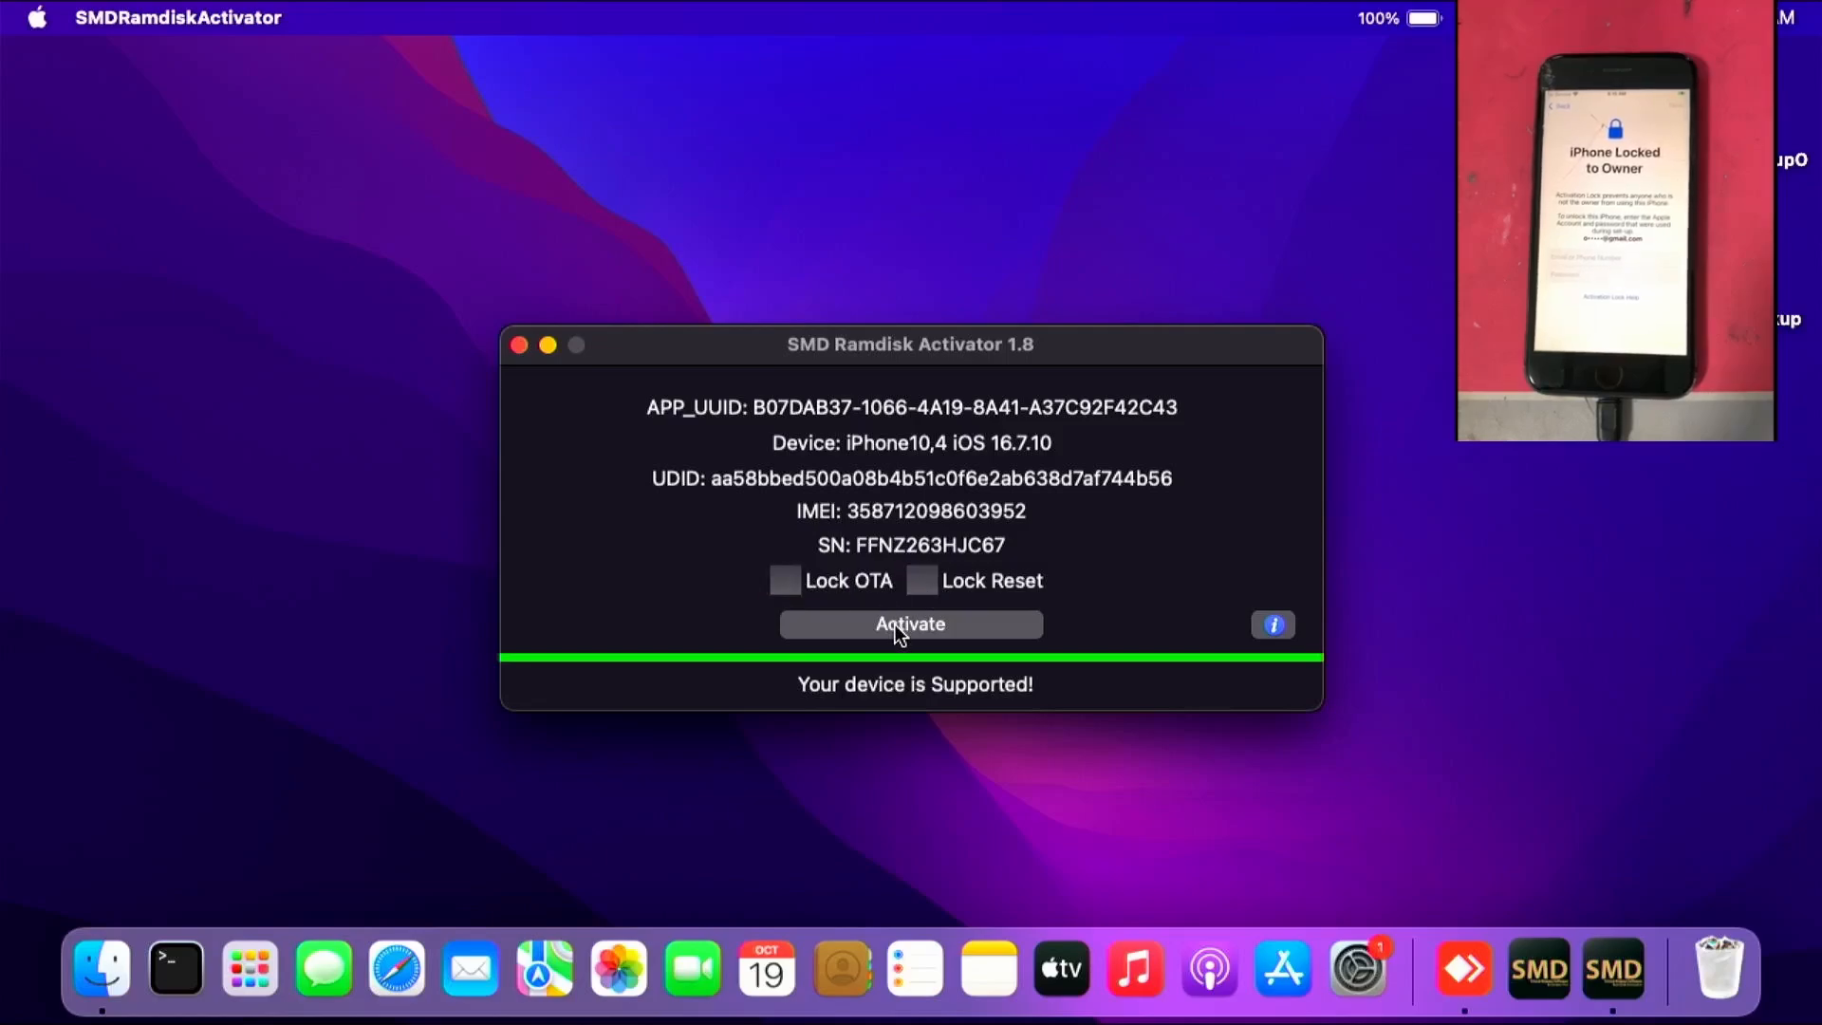
# Activate the iPhone10,4 and acknowledge the 'Your device Activated!' message.
pyautogui.click(908, 624)
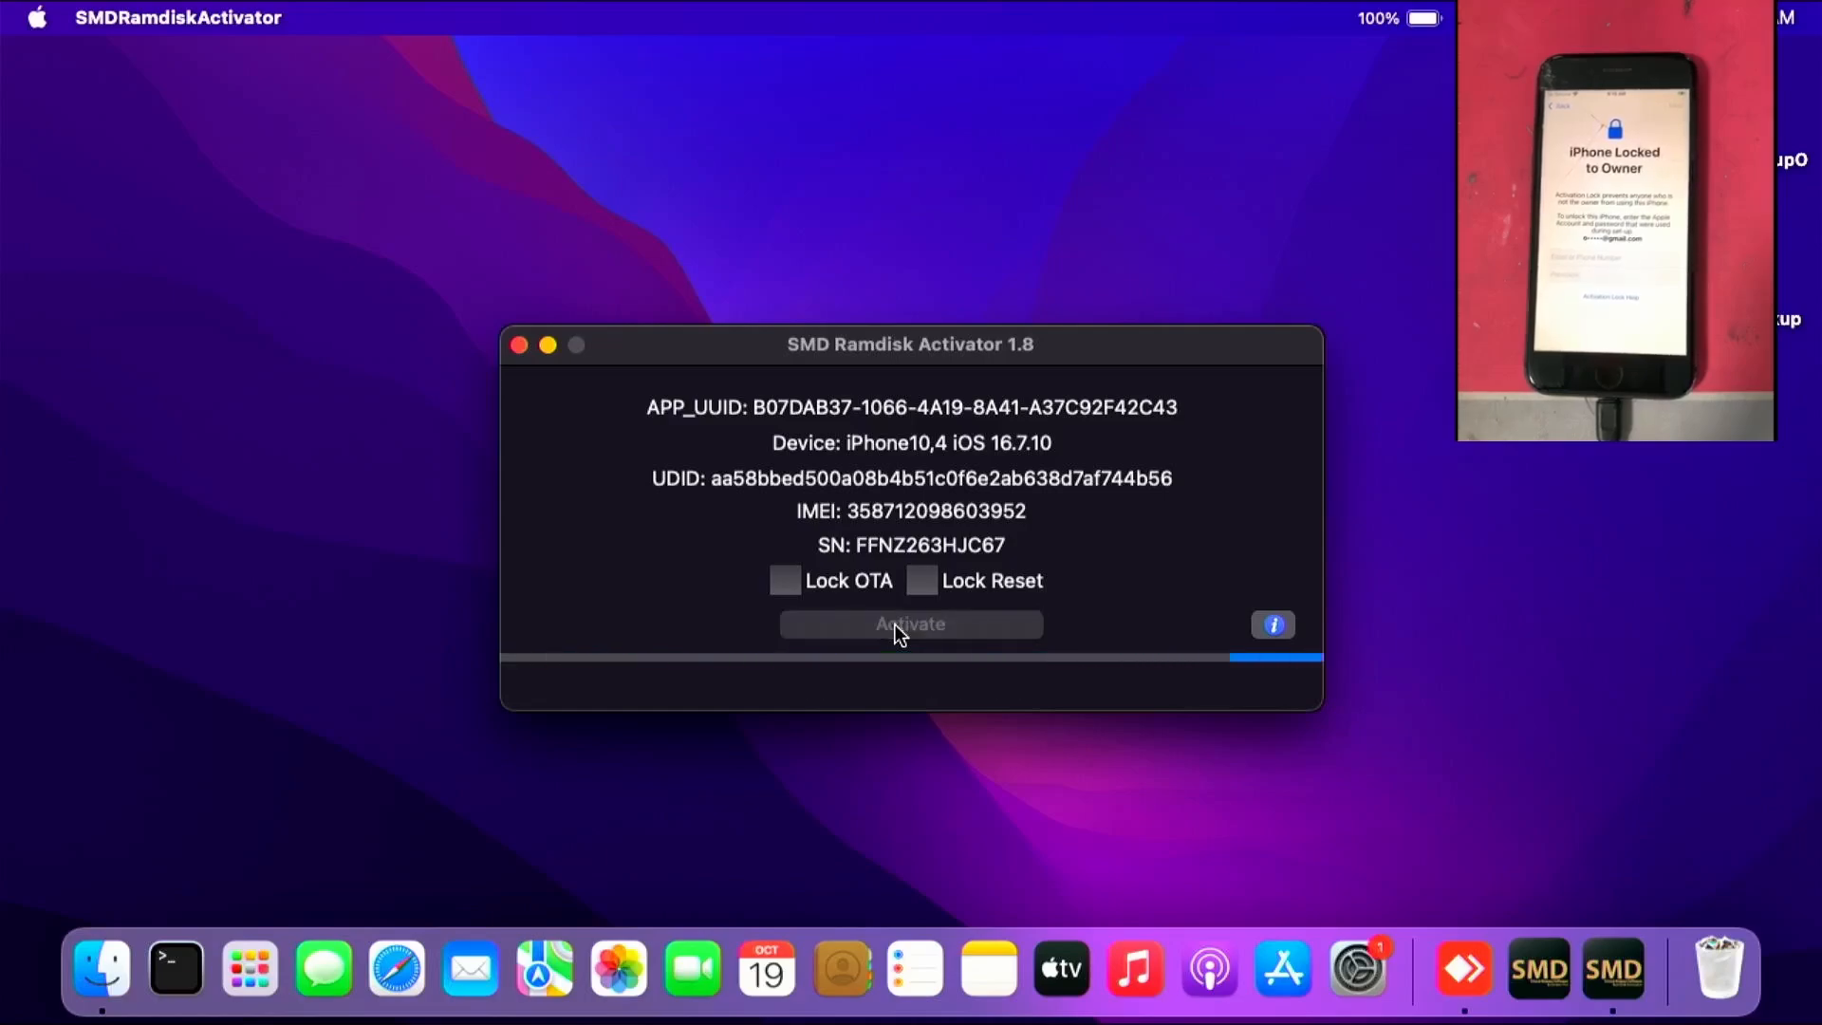
pyautogui.click(911, 624)
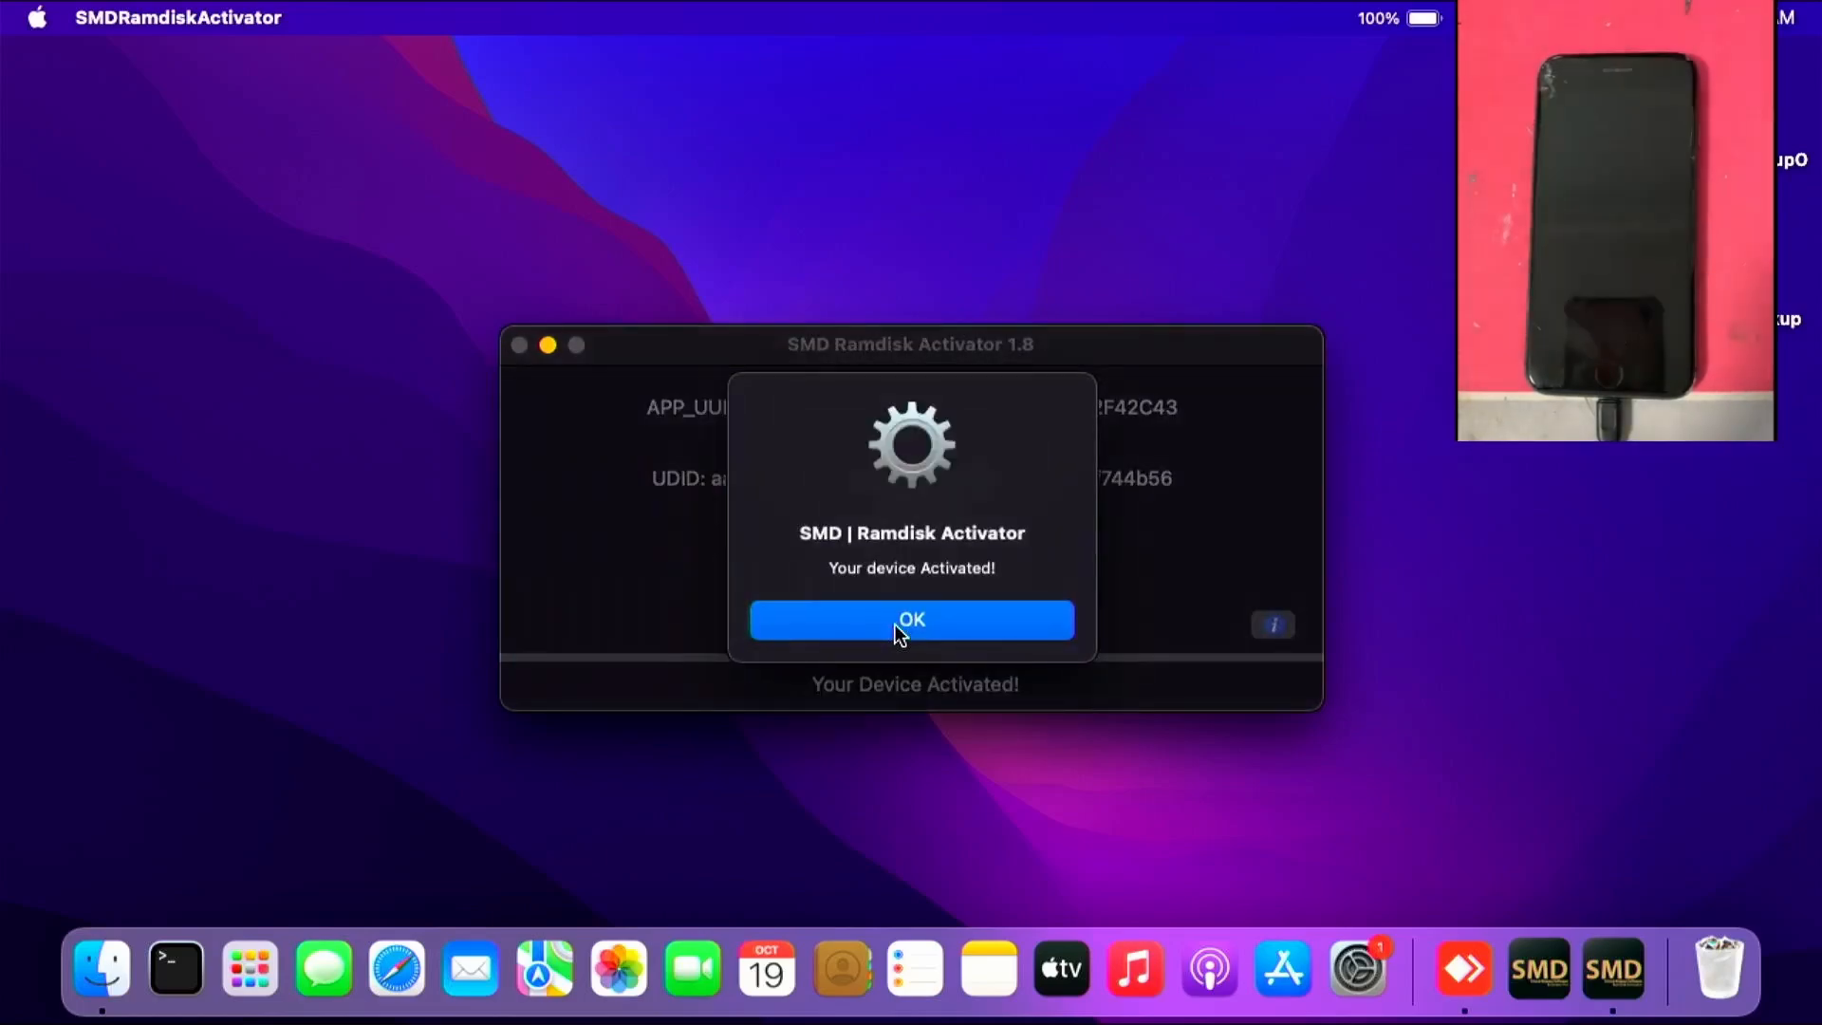
pyautogui.click(911, 619)
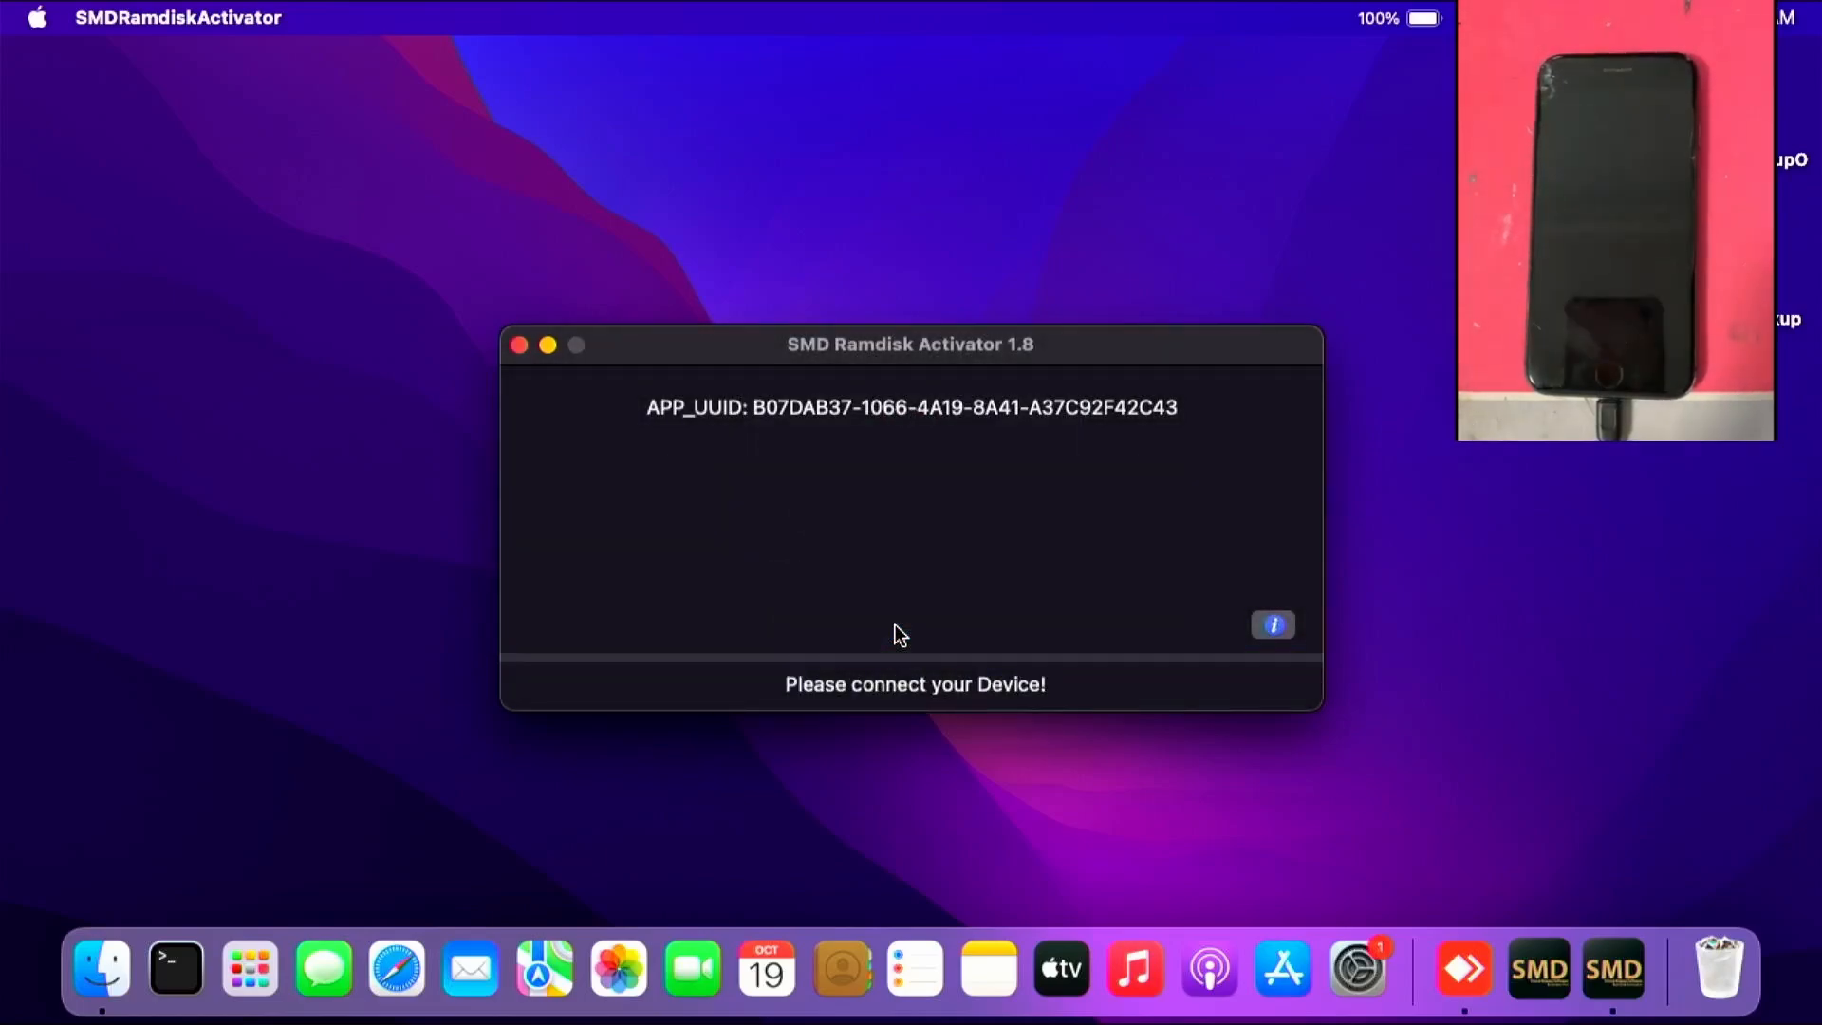